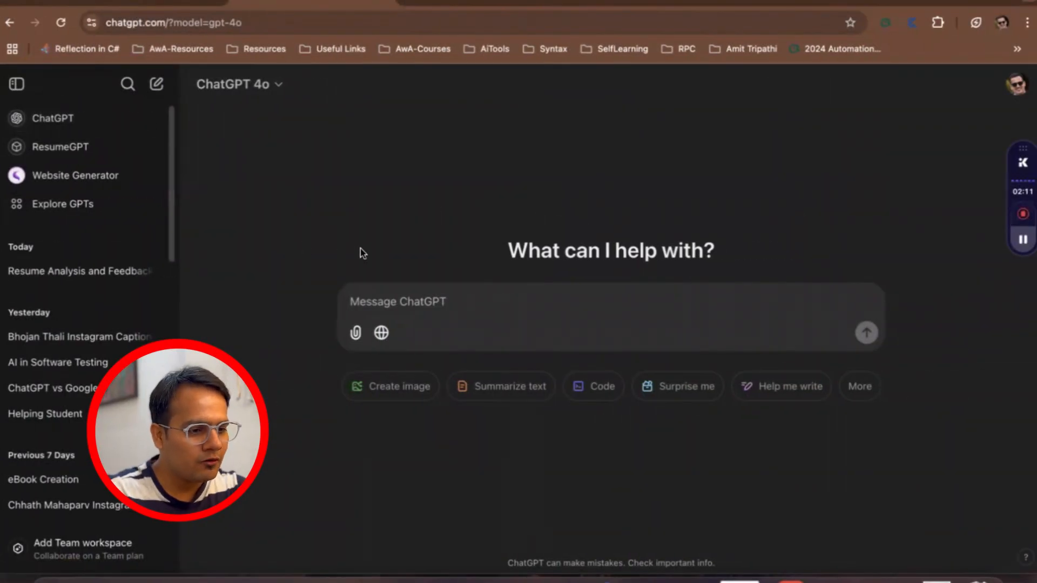
mouse_move(400, 340)
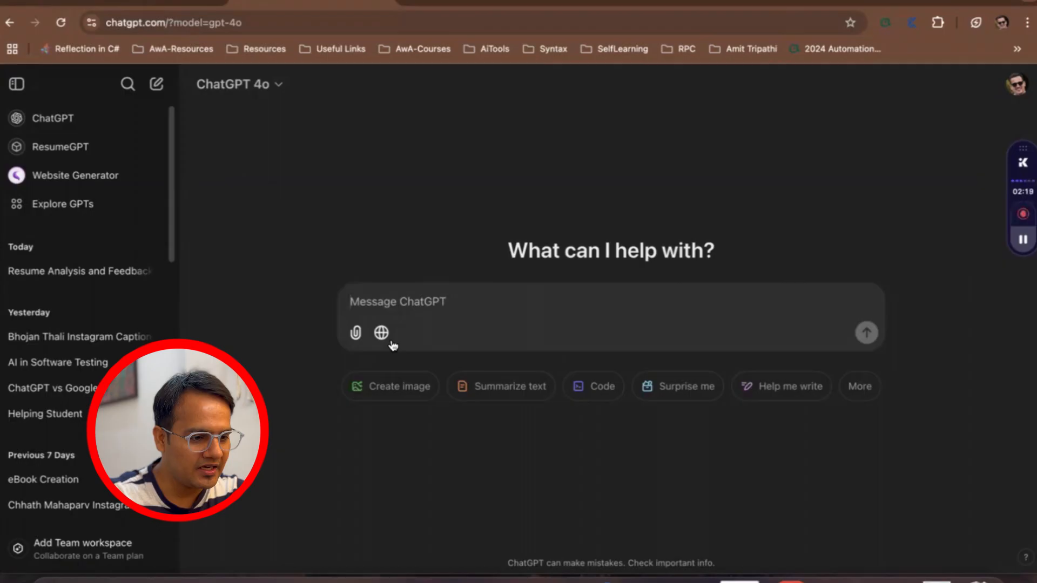
mouse_move(380, 333)
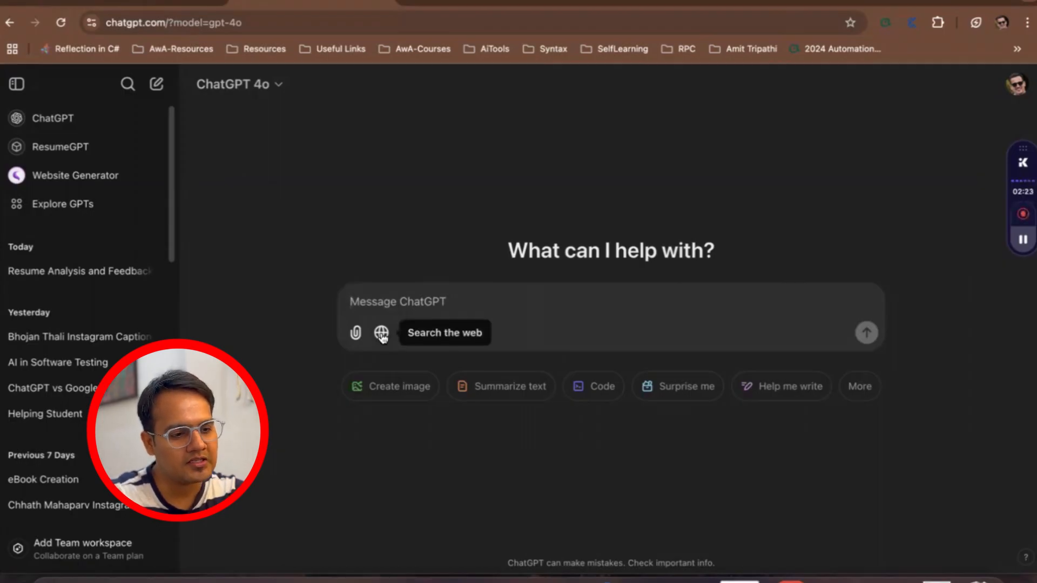
Switch on the 'Search the web' mode for the next ChatGPT message
click(381, 333)
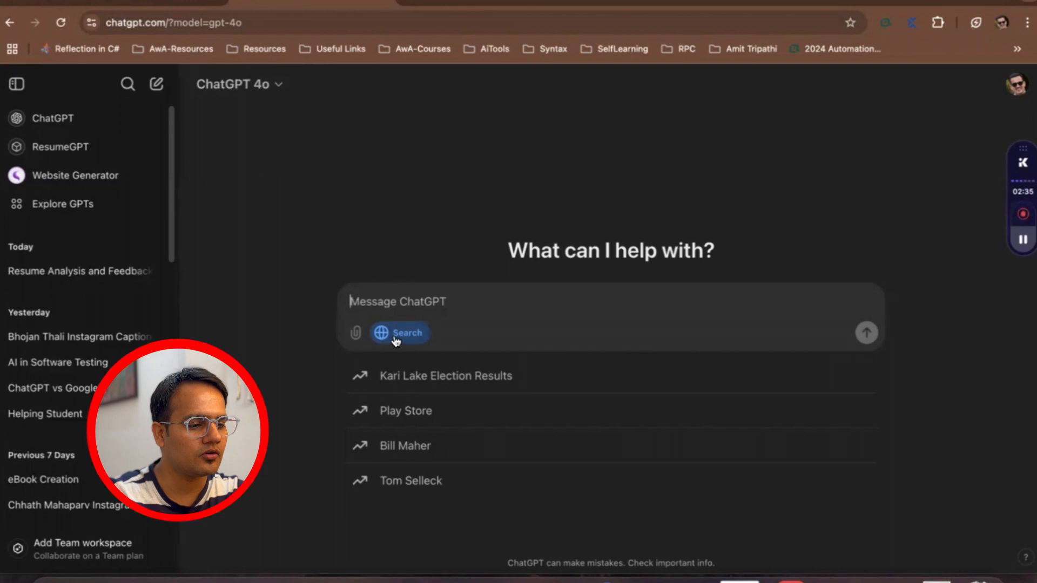
mouse_move(492, 299)
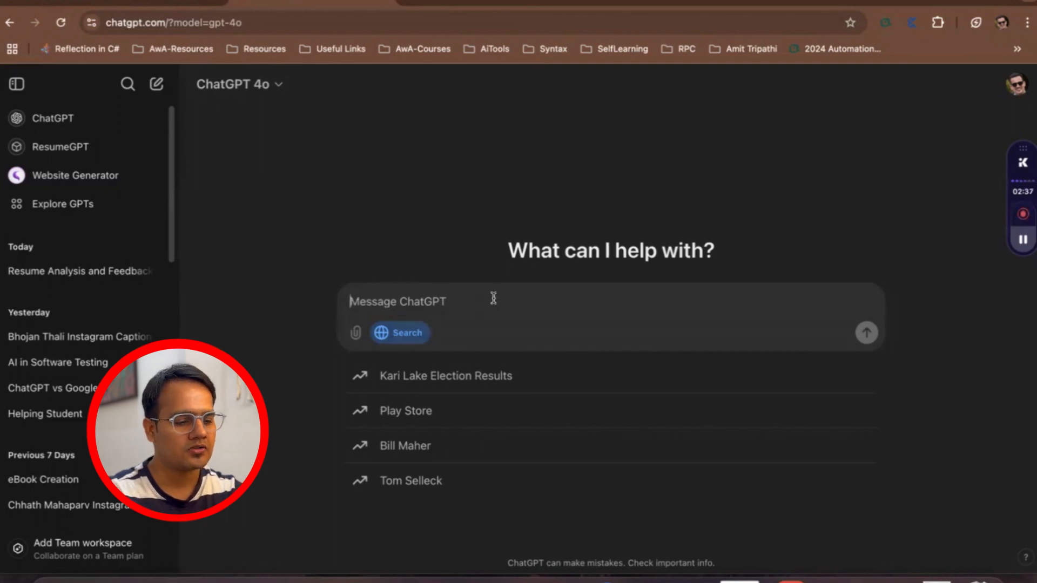
mouse_move(794, 240)
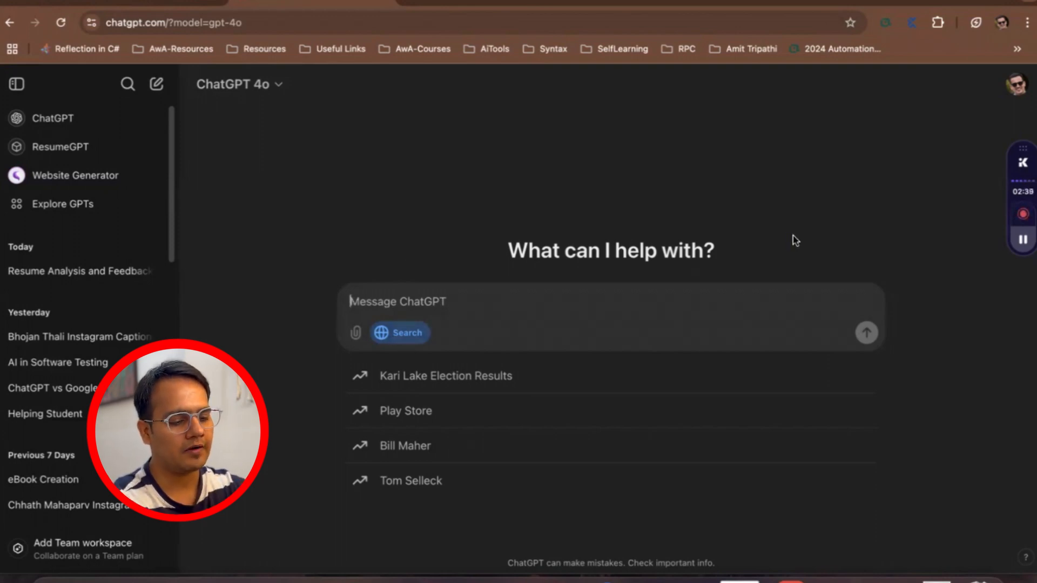
Begin the query with 'Testim' in the search-enabled chat box
text(Testim)
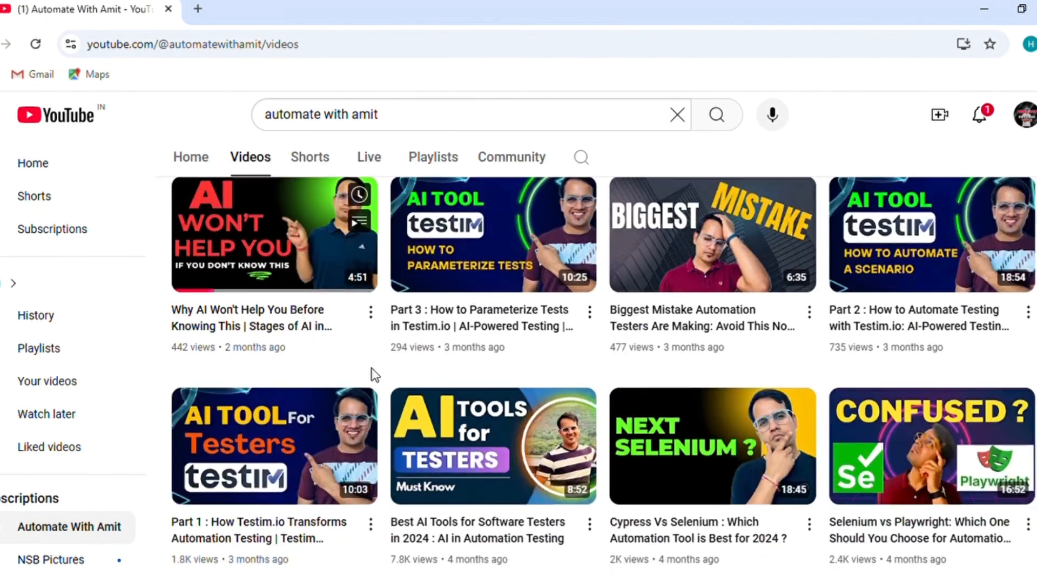
scroll(down, 3)
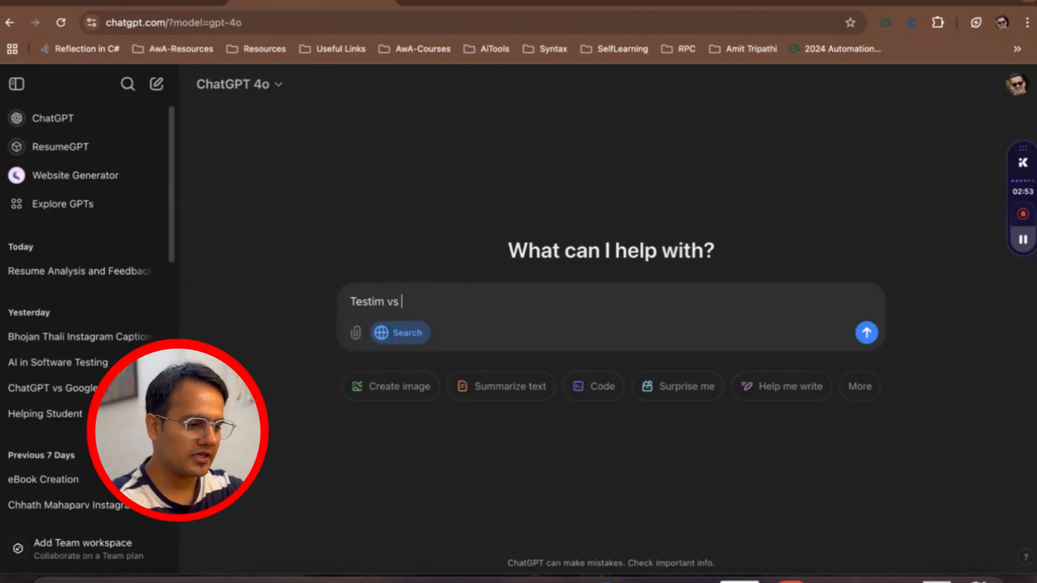
Send the question 'Testim vs testRigor , Which Tools is best for testers?' with web search
text(test)
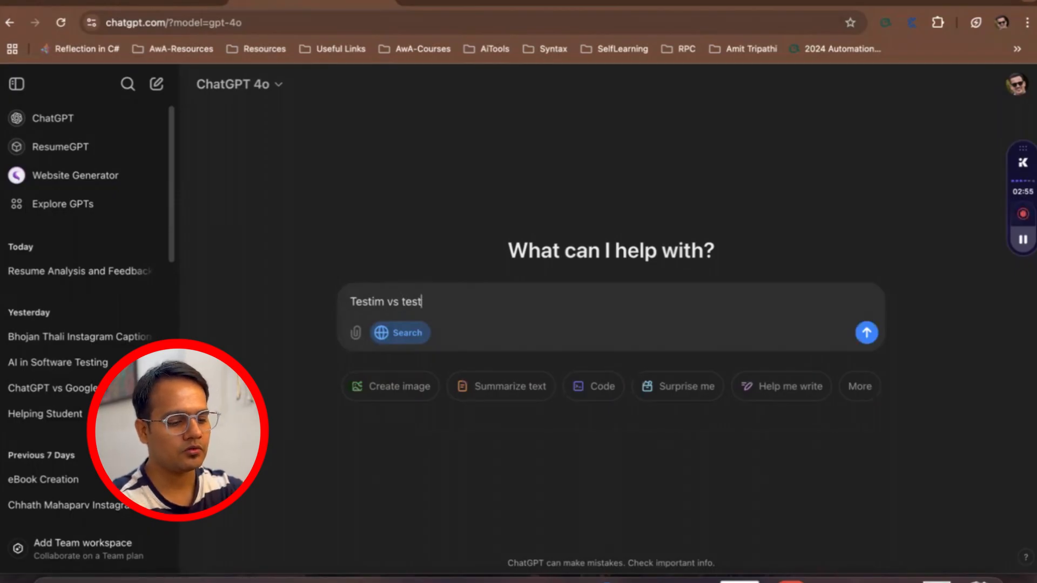
text(Rigor)
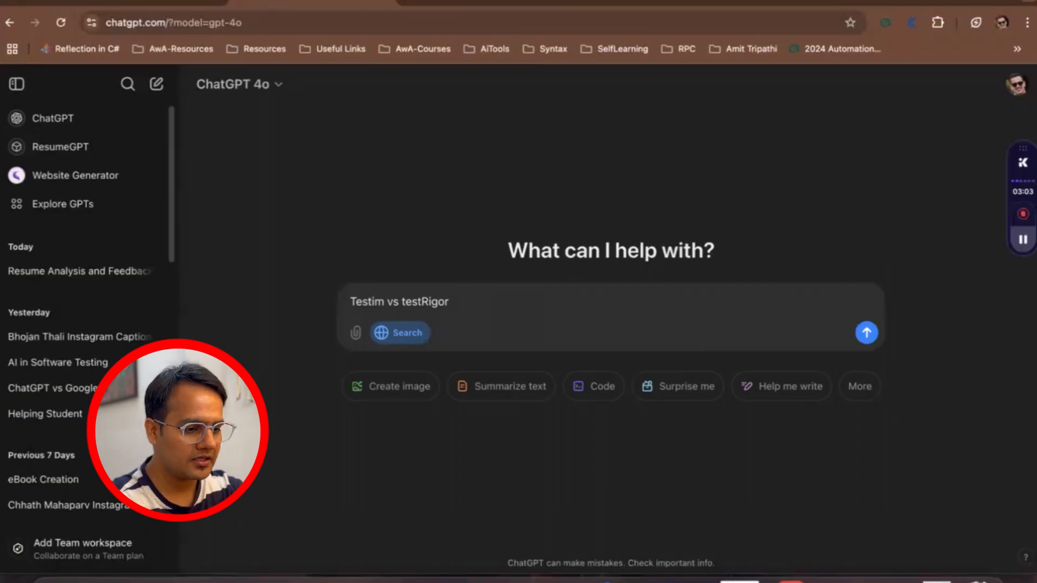
text(,)
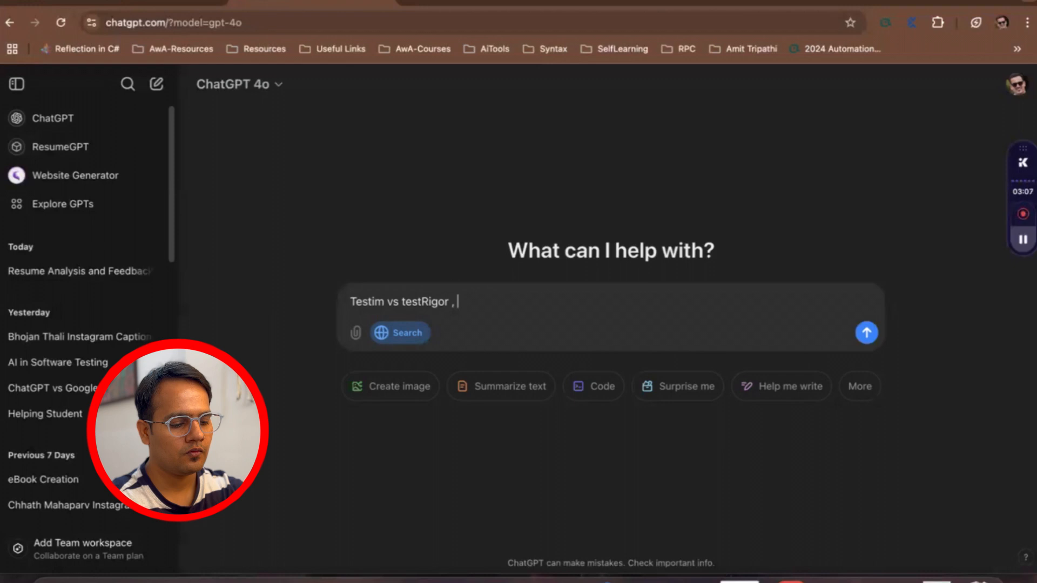
text(Which Tool)
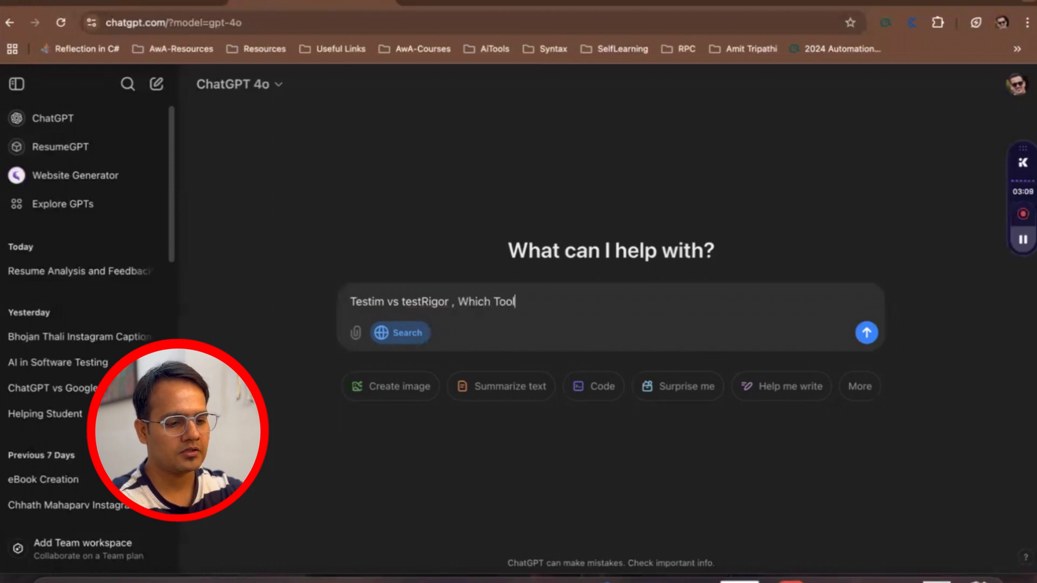
text(s is bas)
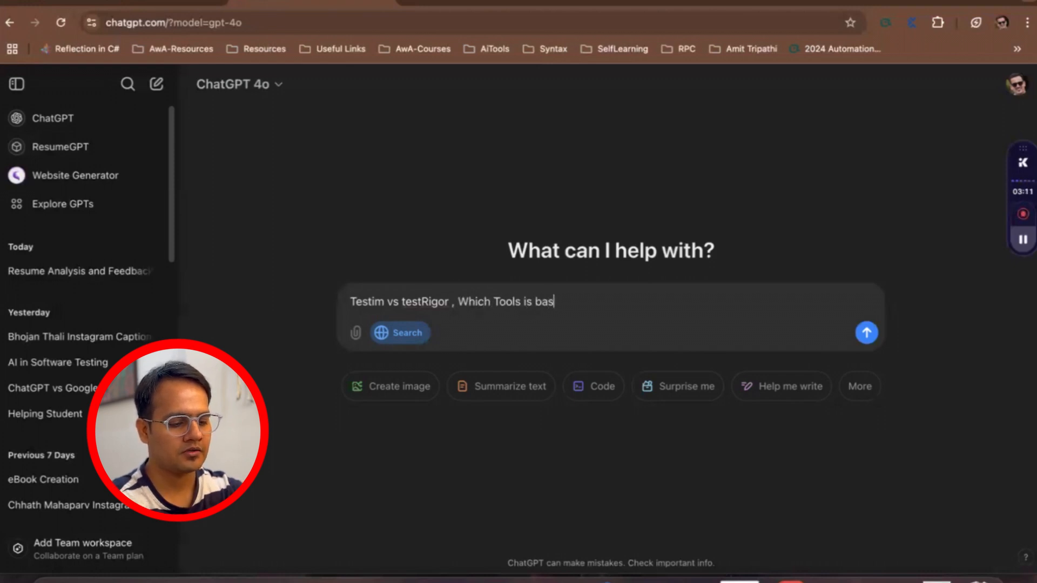
text(best for)
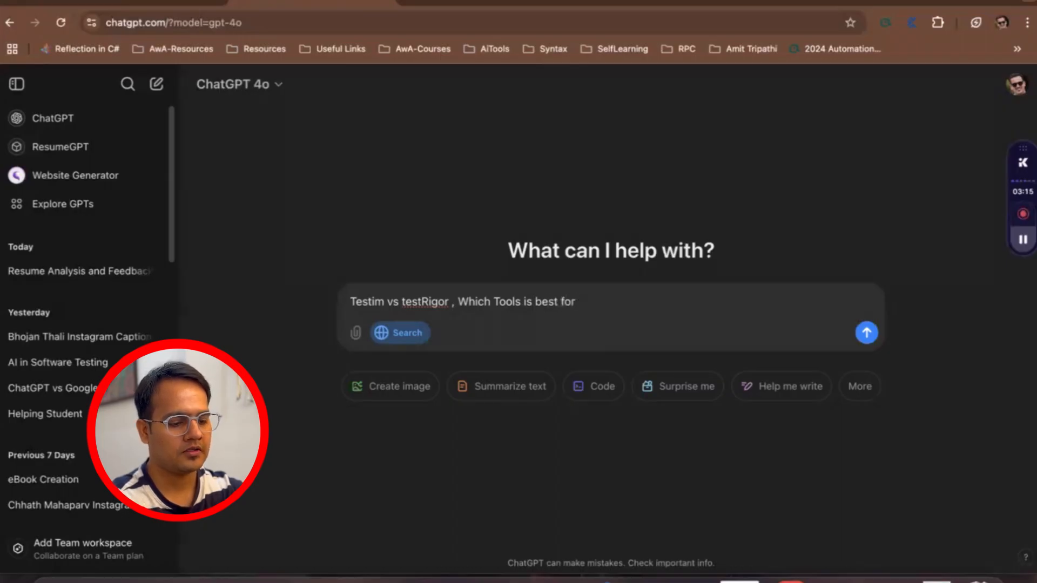
text(testers)
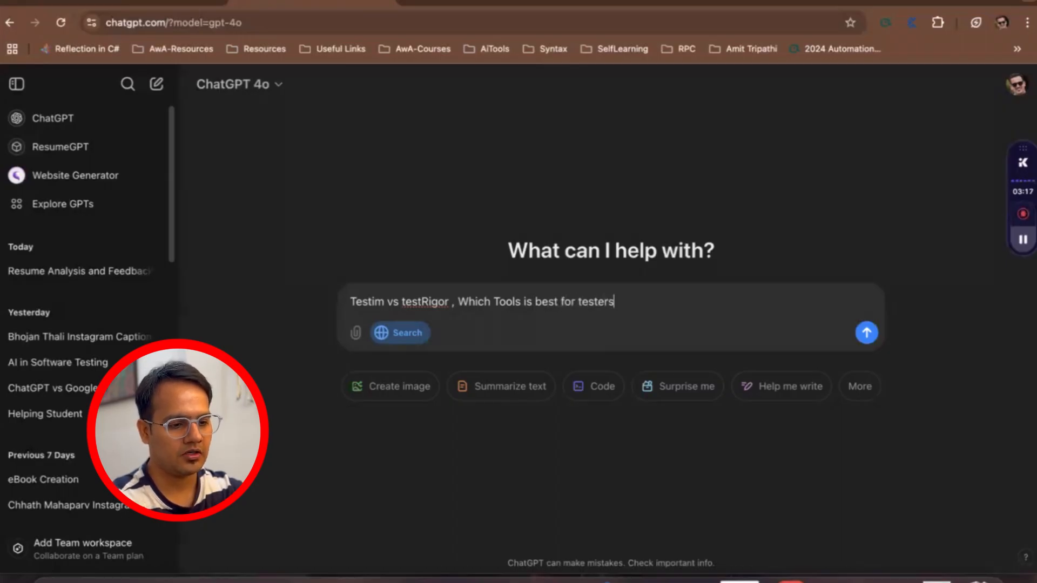
text(?)
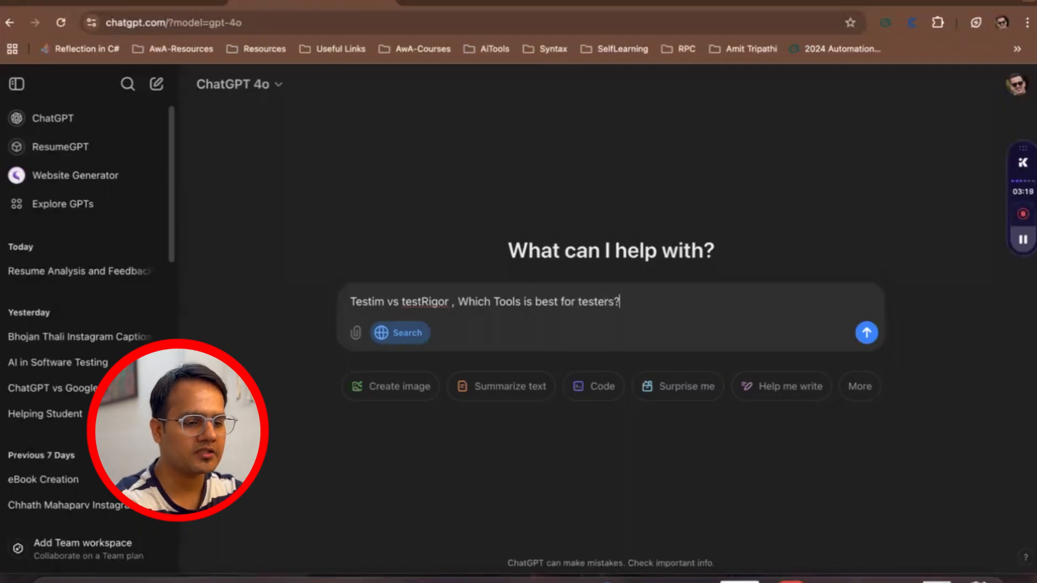
click(865, 332)
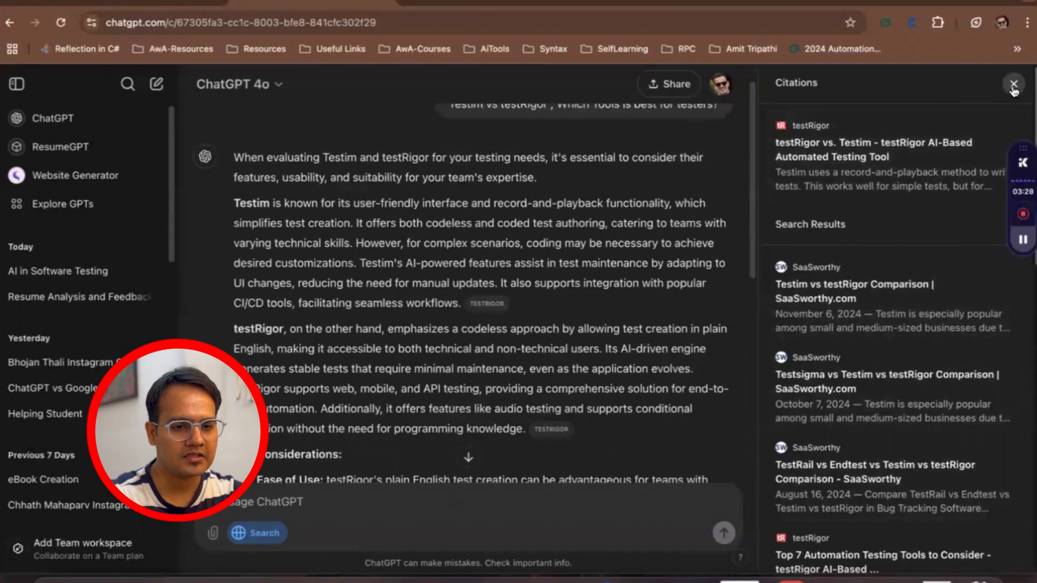
Close the Citations sidebar and read the opening lines, including Testim's record-and-playback description
click(1013, 84)
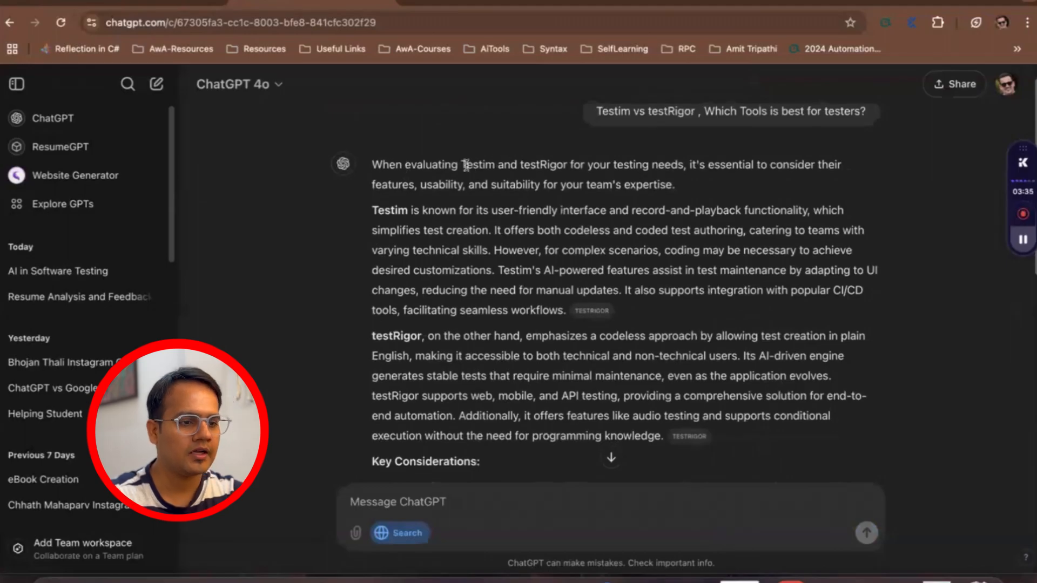
drag(465, 164, 717, 164)
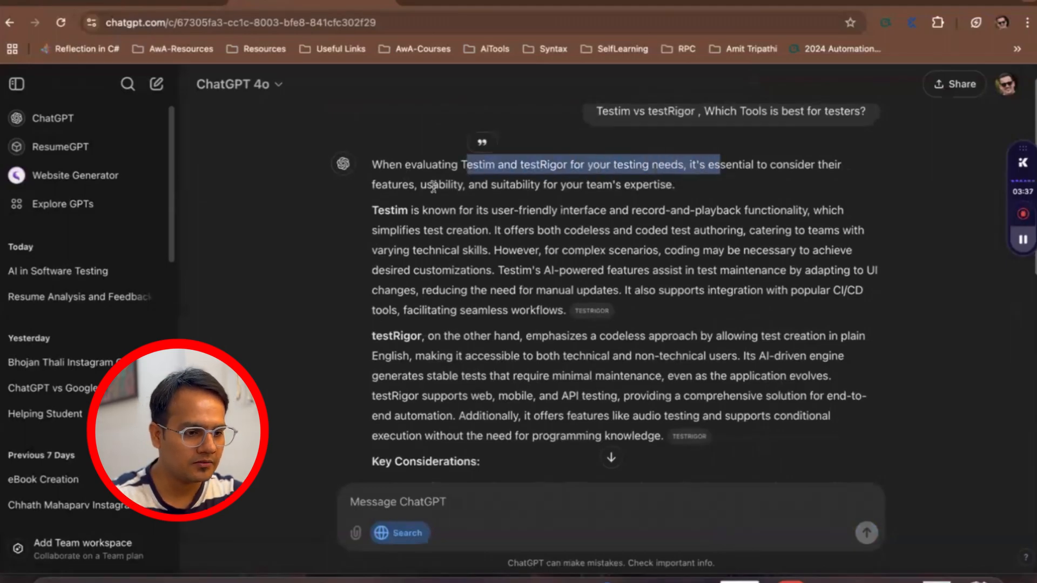
drag(464, 164, 670, 211)
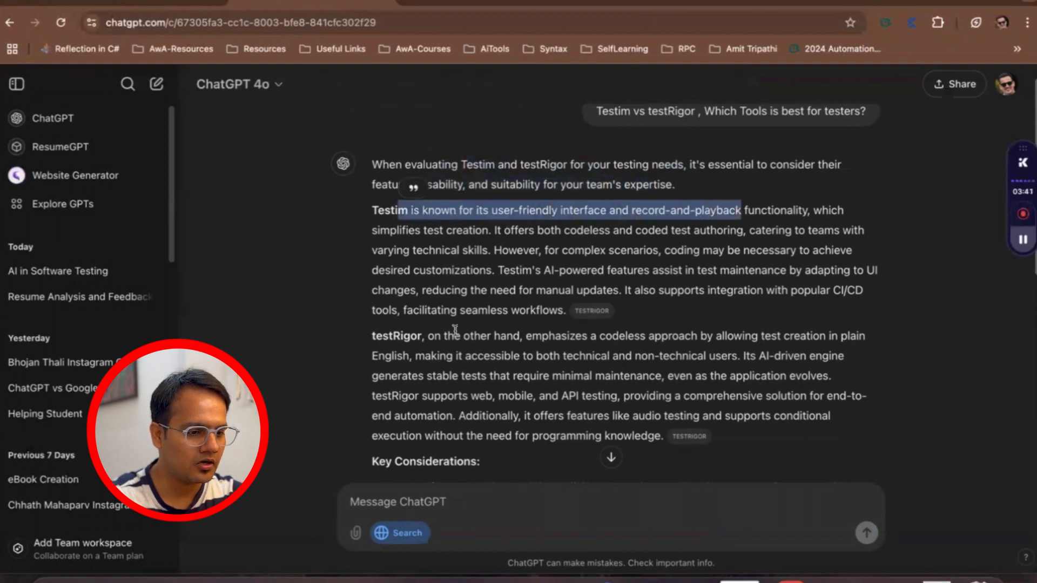
scroll(down, 3)
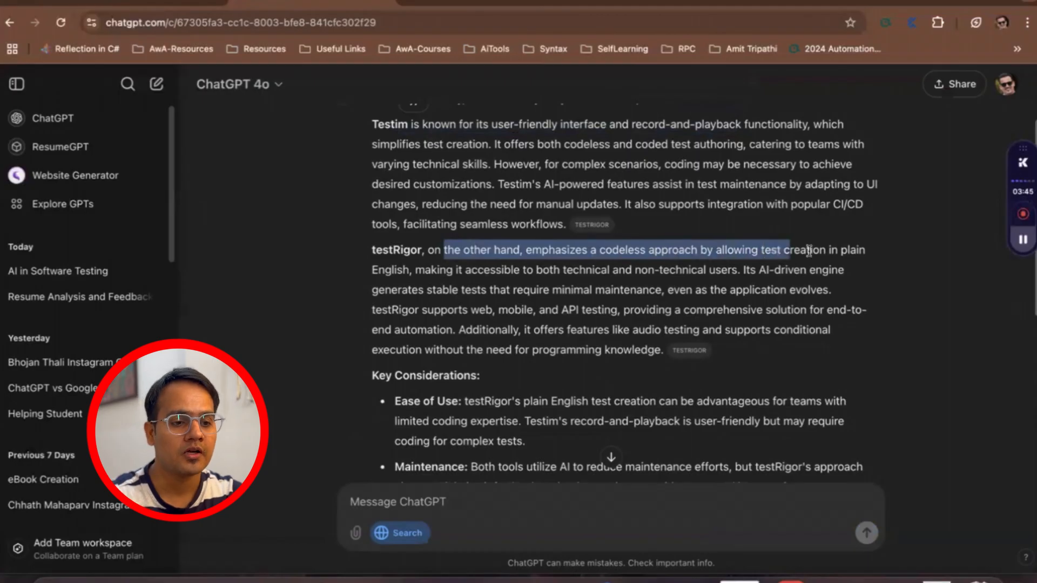
scroll(down, 3)
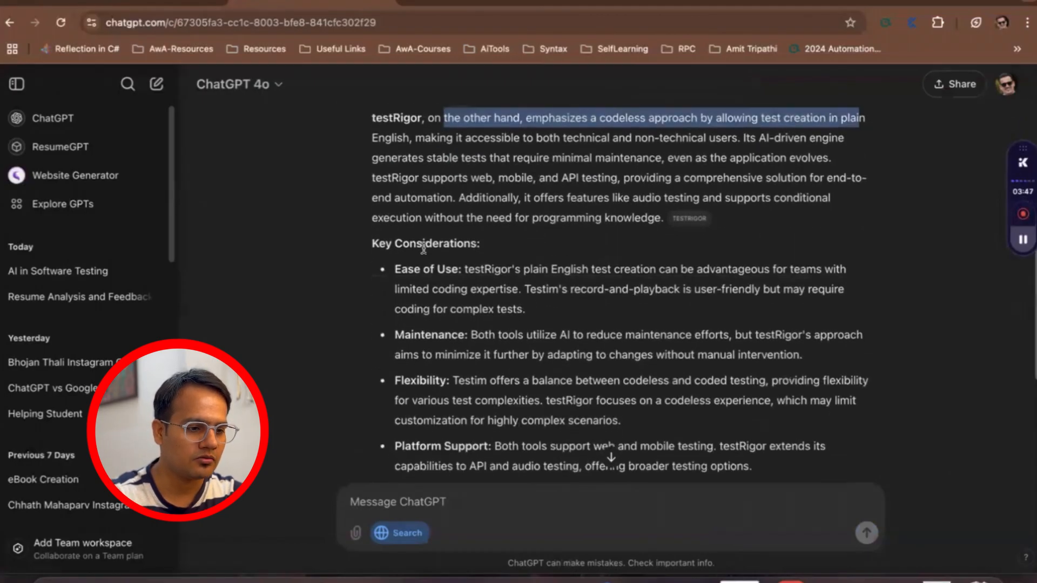
Read on through Key Considerations to the conclusion and Sources
scroll(down, 3)
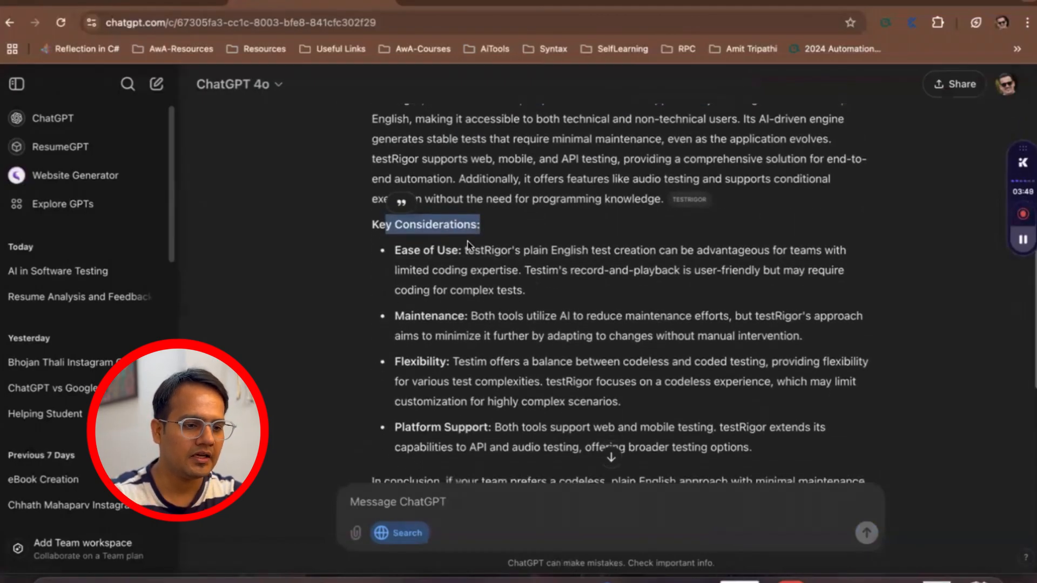
drag(467, 249, 694, 249)
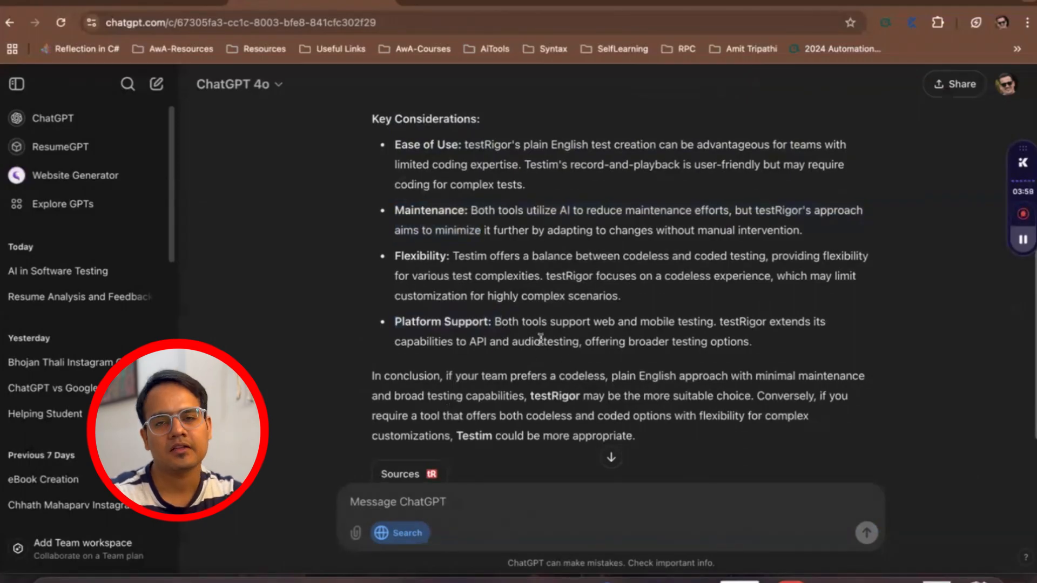
scroll(down, 3)
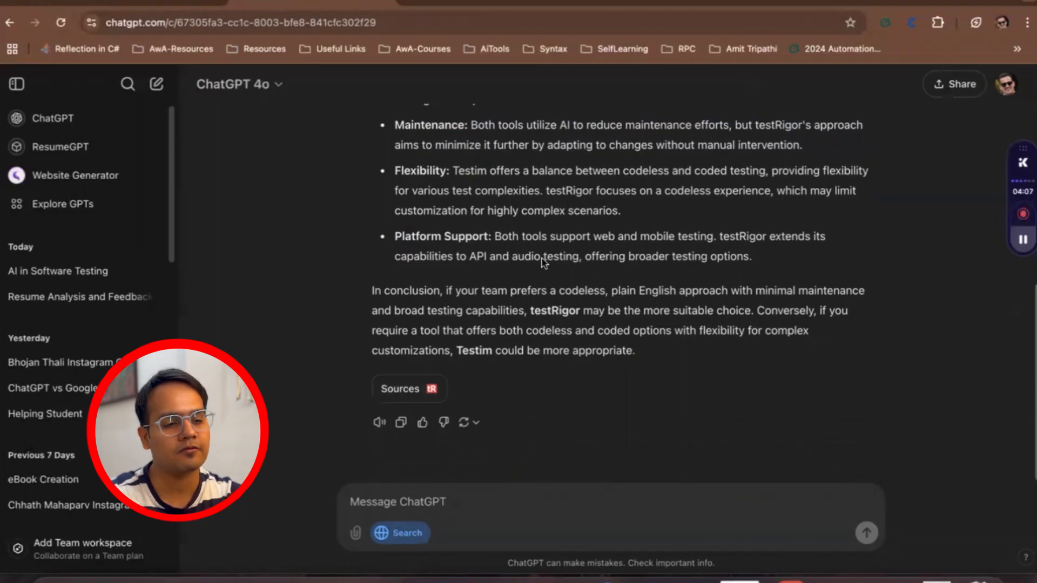
From the answer's Sources, open the SourceForge 'Testim vs. testRigor Comparison Chart' in a new tab
click(408, 388)
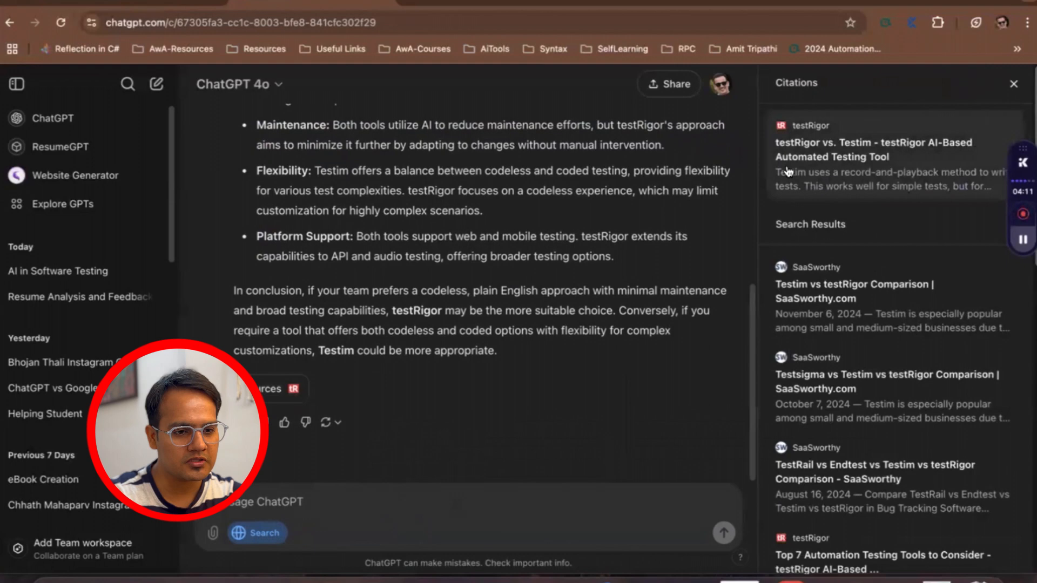
mouse_move(820, 159)
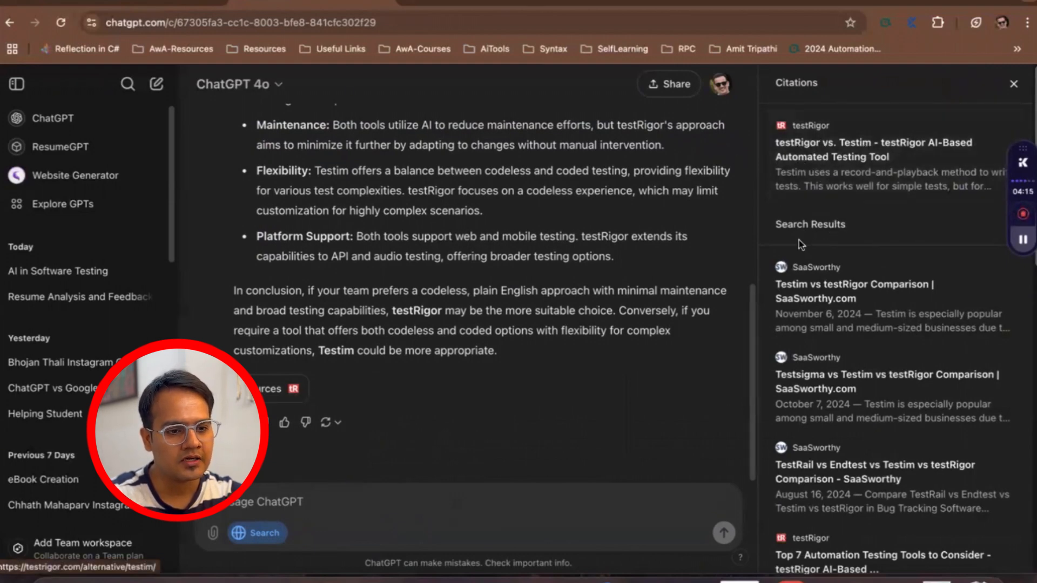
scroll(down, 3)
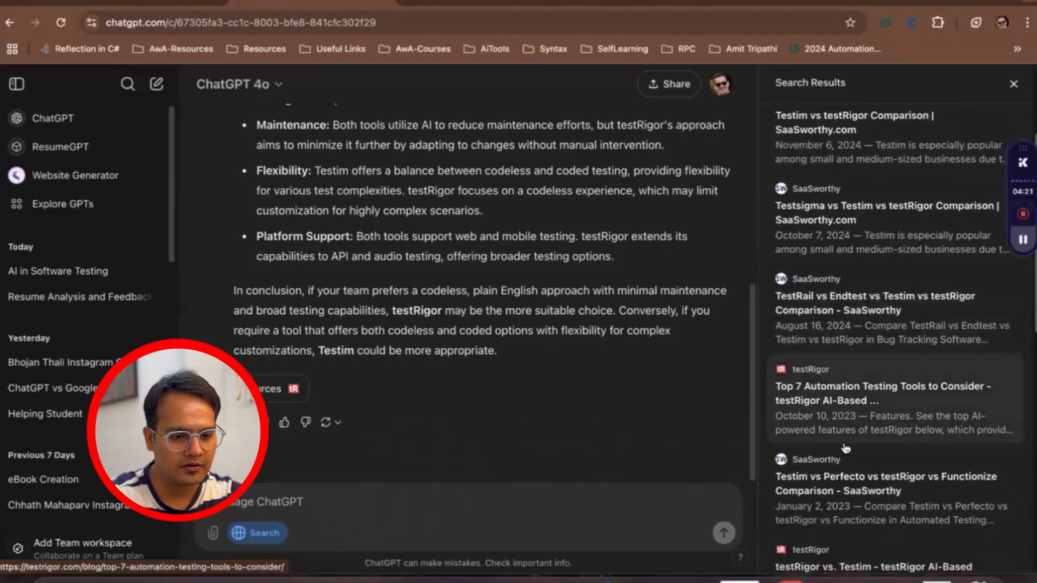
scroll(down, 3)
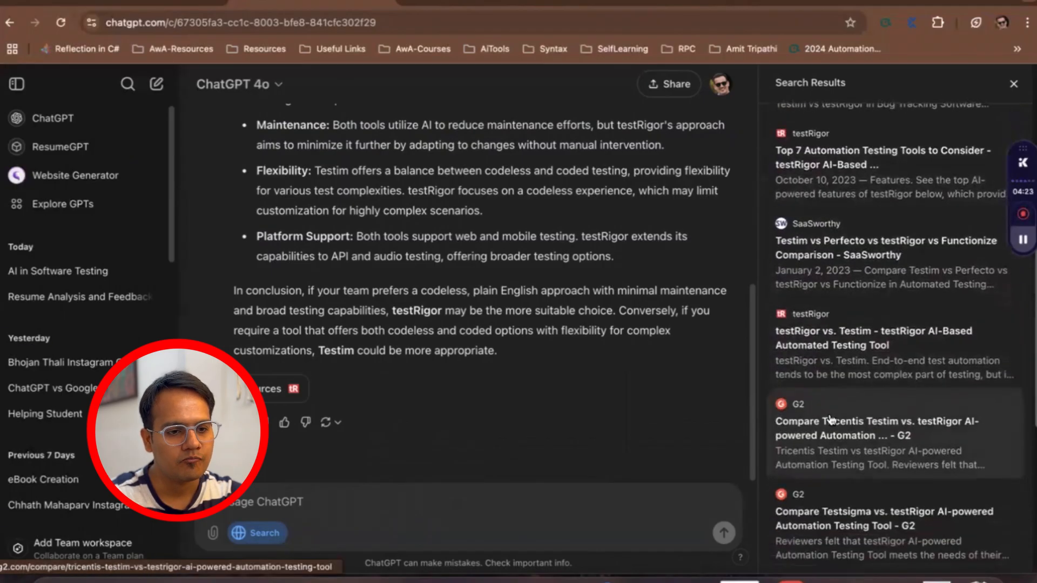
scroll(down, 3)
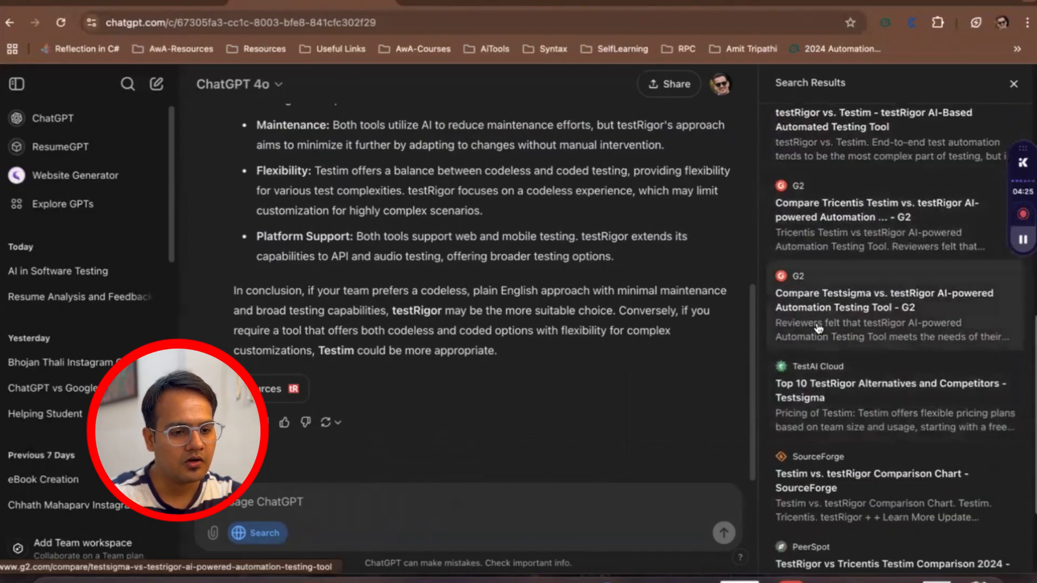
scroll(down, 3)
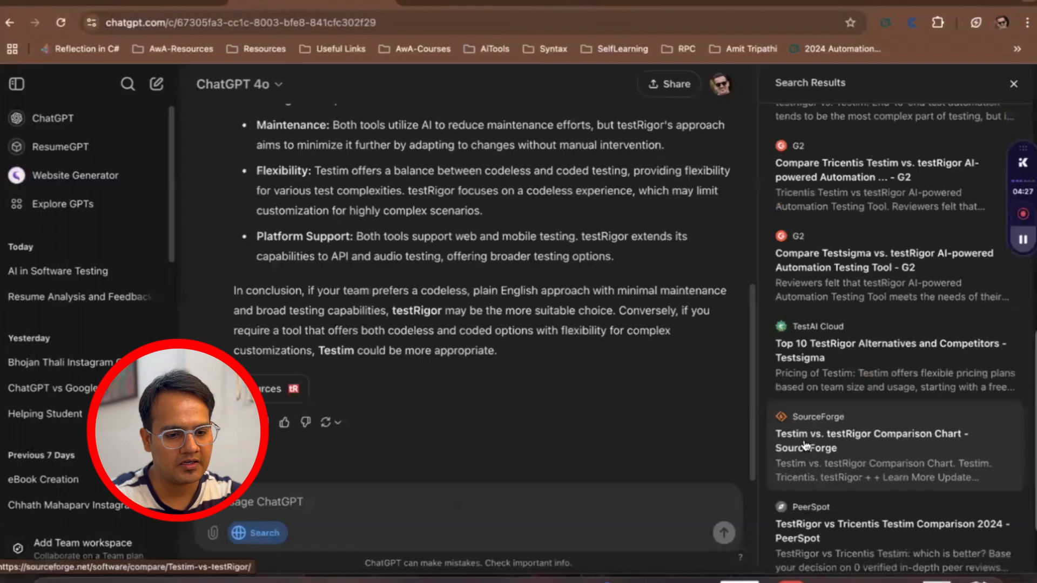
click(872, 441)
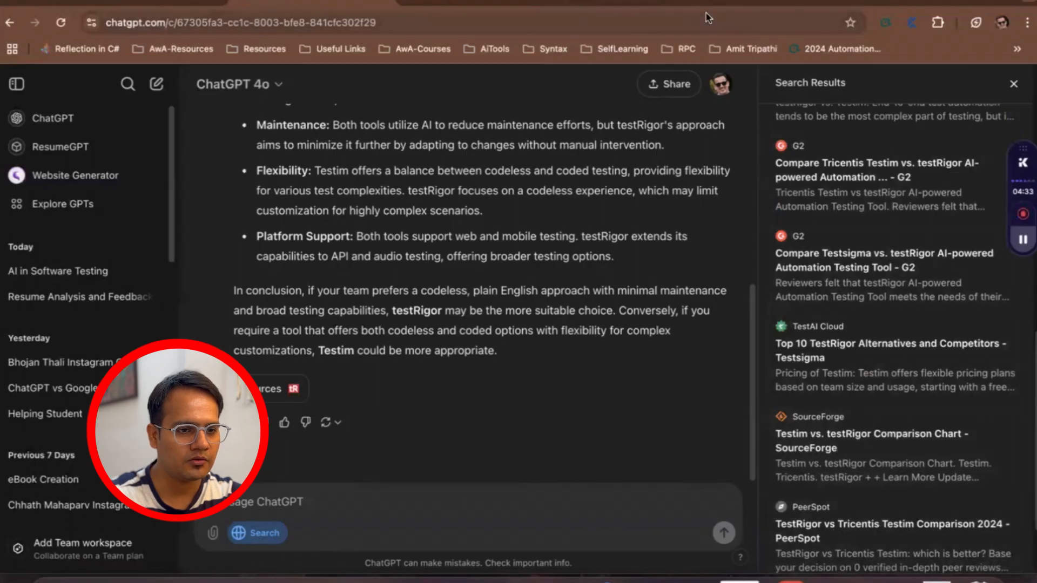
click(872, 441)
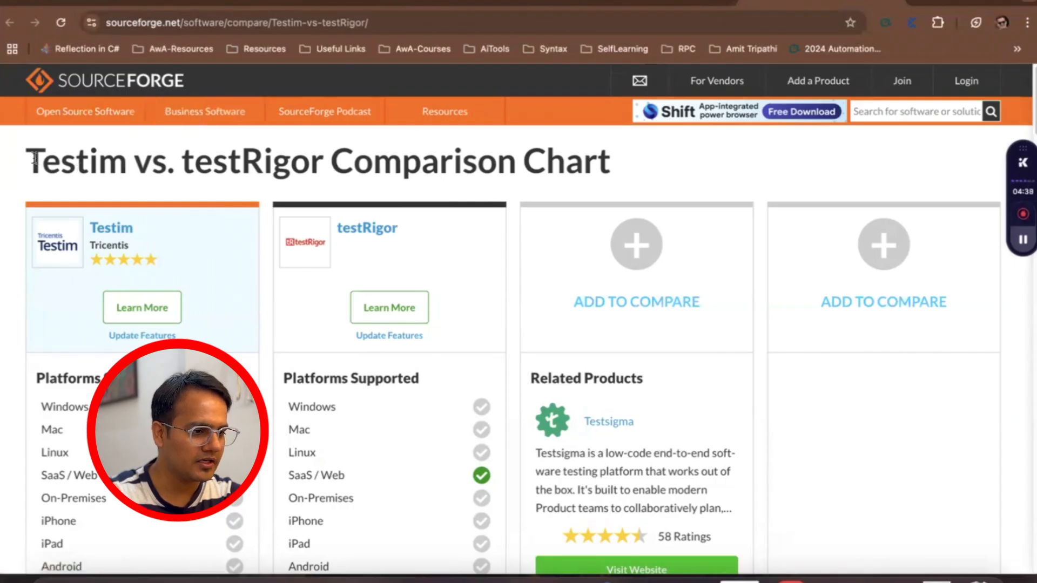
Review the SourceForge chart's Platforms Supported, Audience and Support rows for both tools
drag(30, 163, 324, 162)
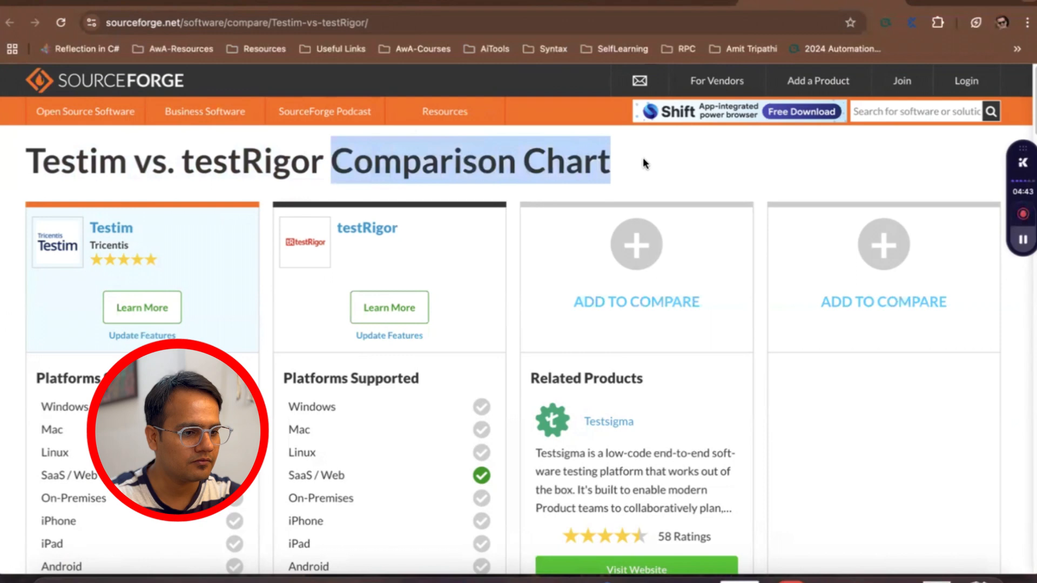
scroll(down, 3)
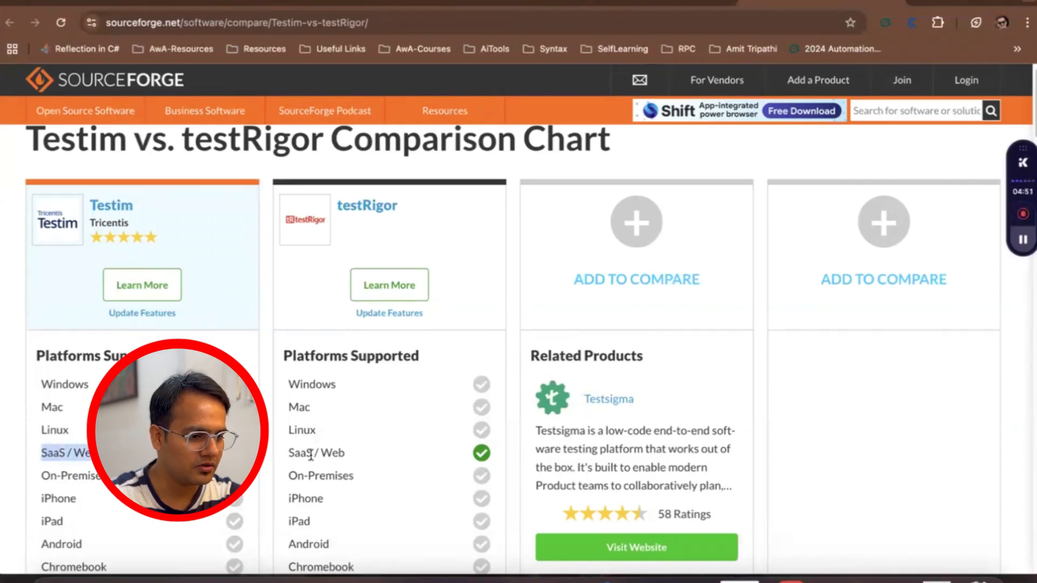
scroll(down, 3)
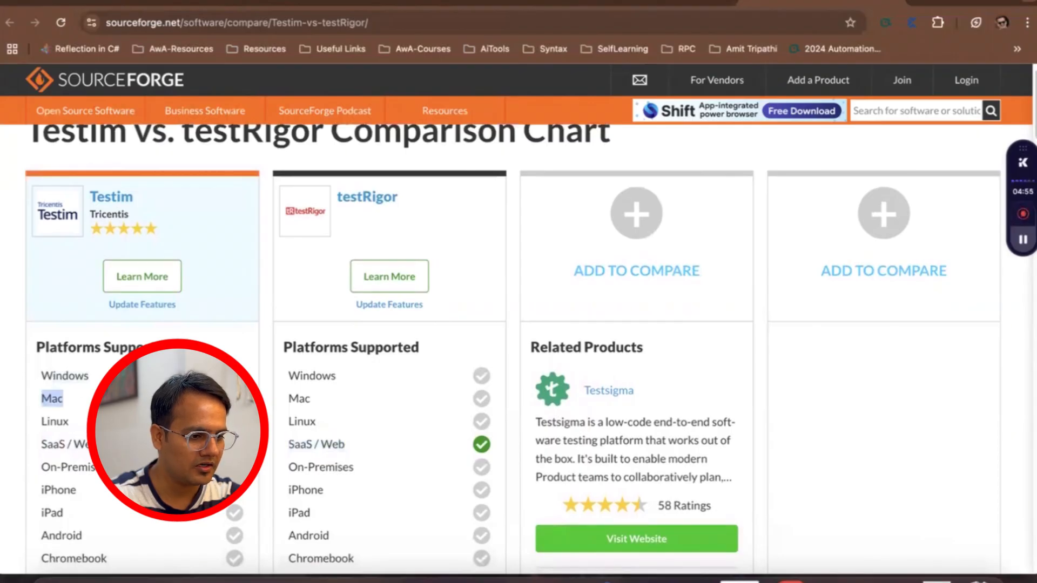
scroll(down, 3)
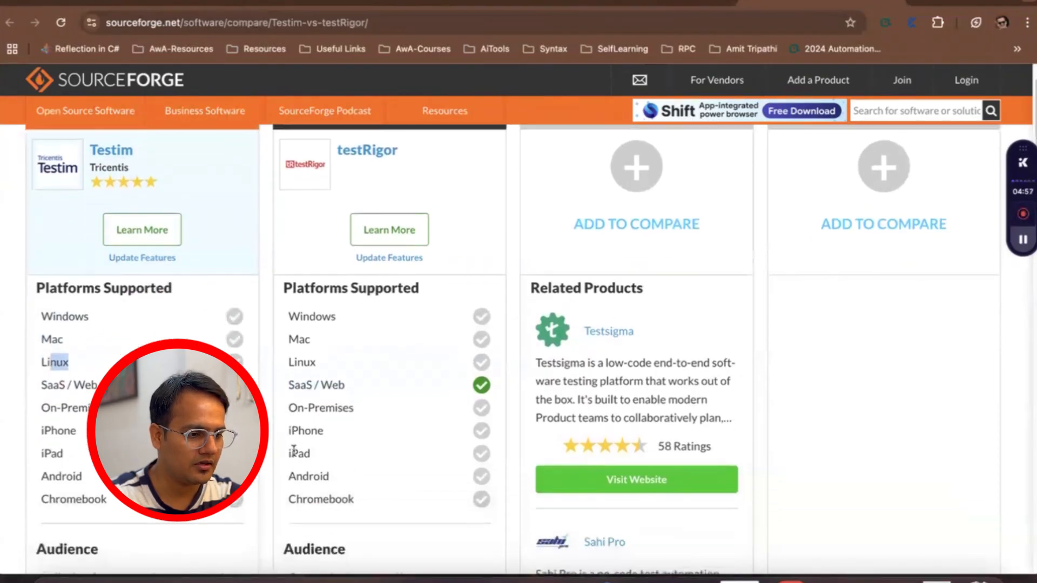
scroll(down, 3)
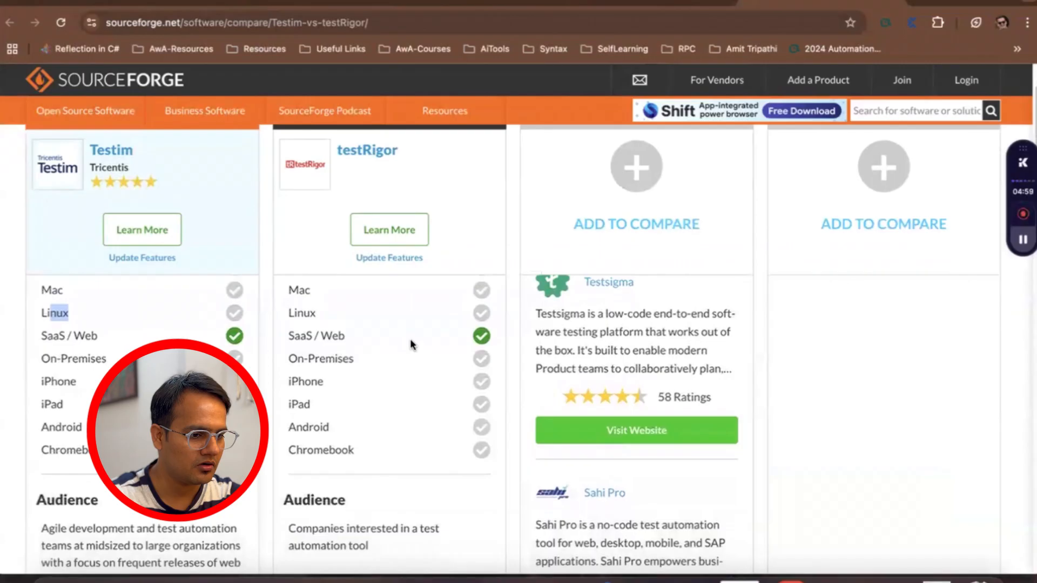
scroll(down, 3)
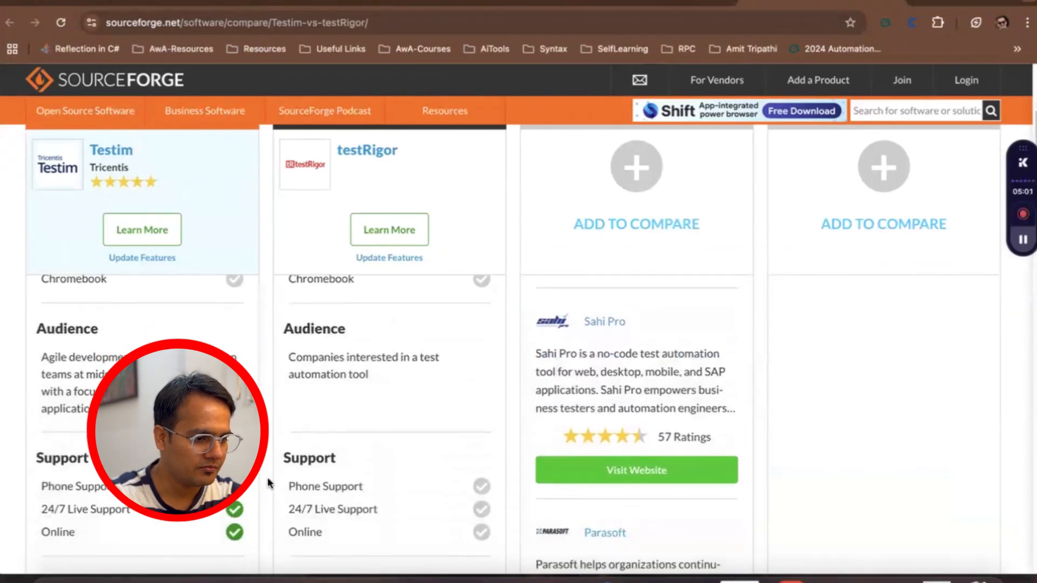
scroll(down, 3)
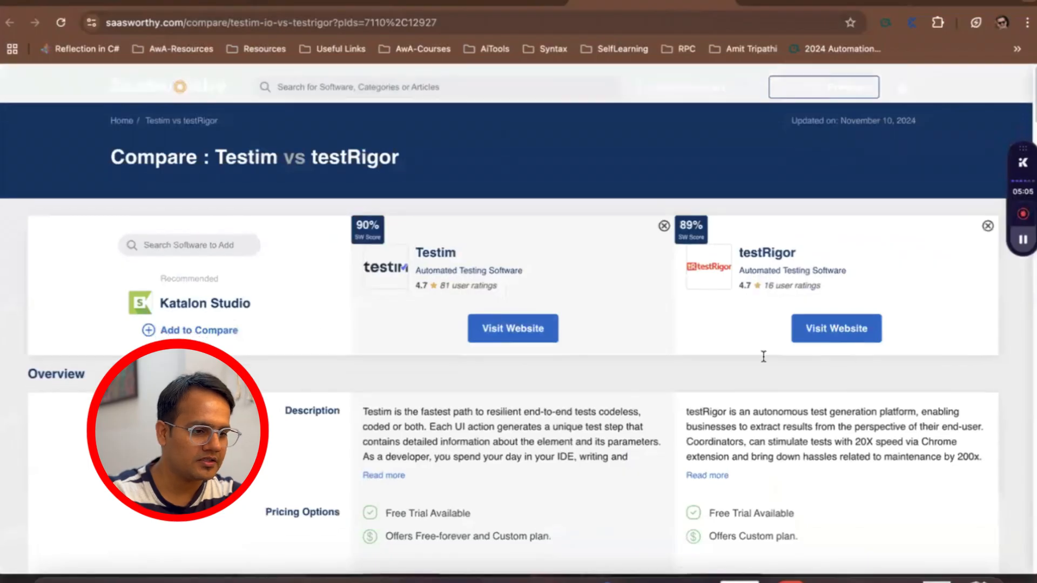
Scroll the SaaSworthy comparison down to its pricing options and Alternatives
scroll(down, 3)
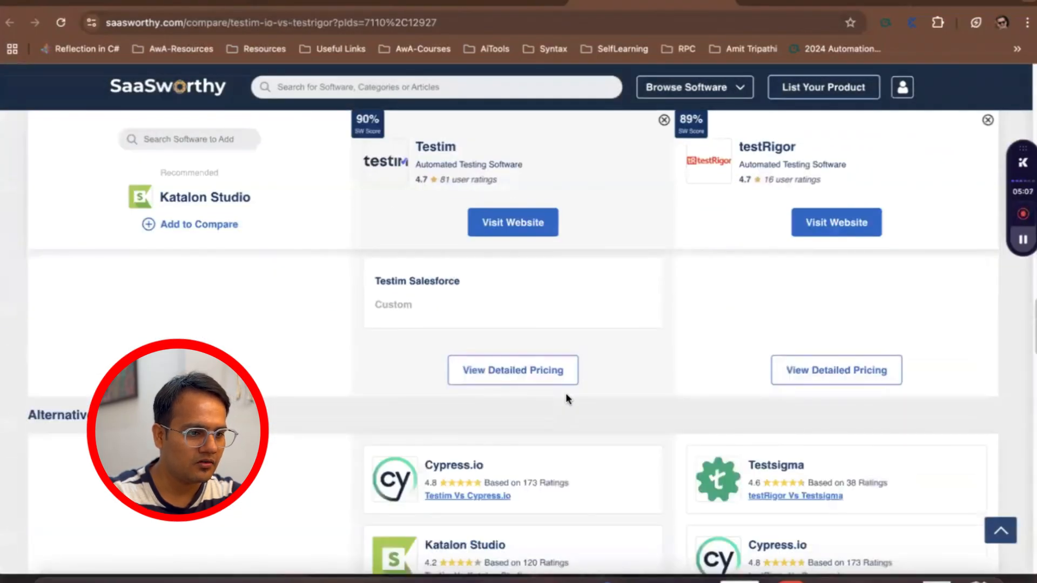
scroll(down, 3)
text(Ge)
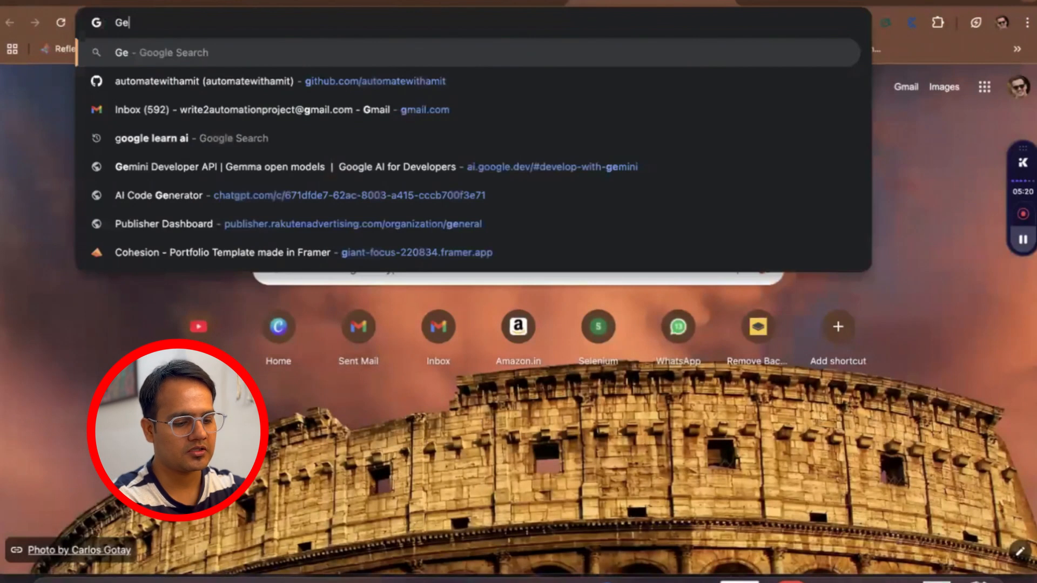
In a new tab, discard the autocompleted address and head to 'google' instead
text(oogle learn ai)
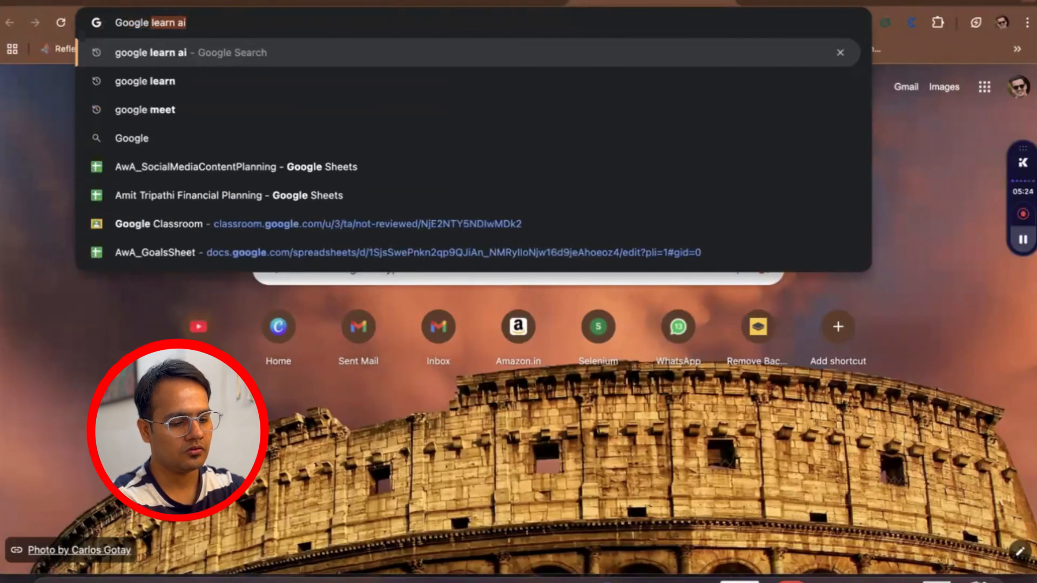
key(Escape)
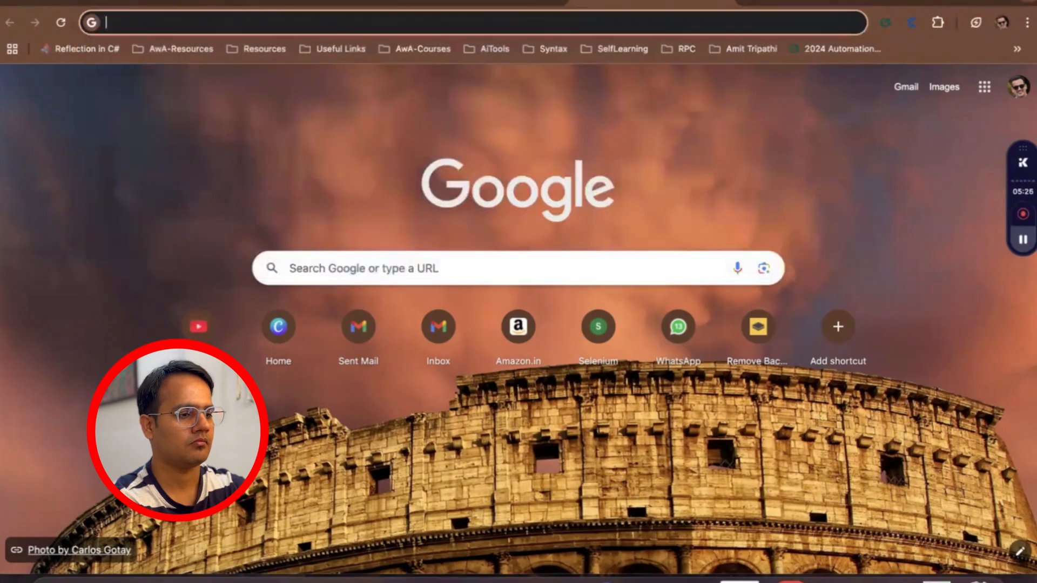
text(google)
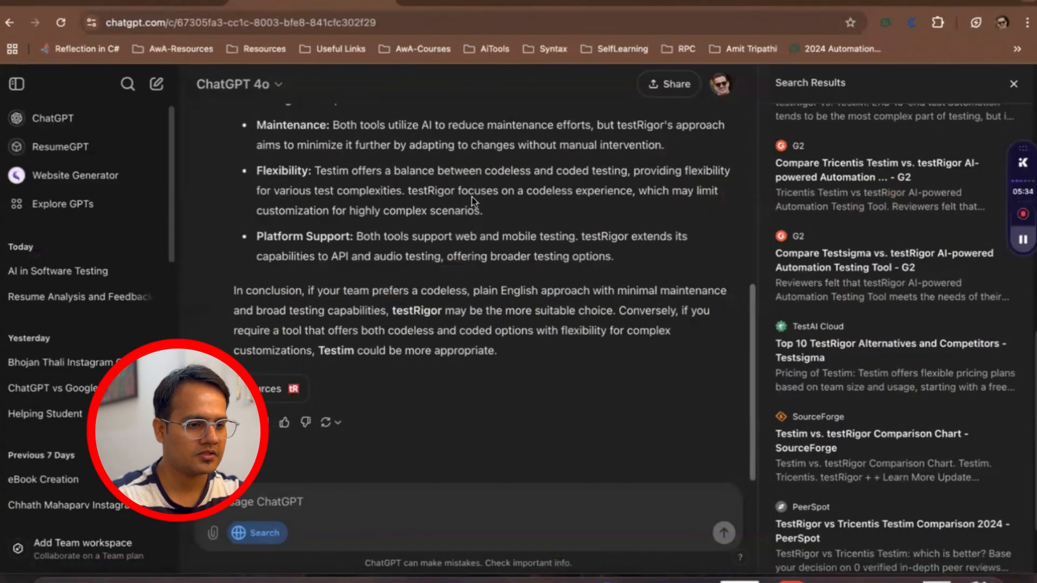
Close the Search Results sidebar and select the original Testim vs testRigor question
click(1013, 84)
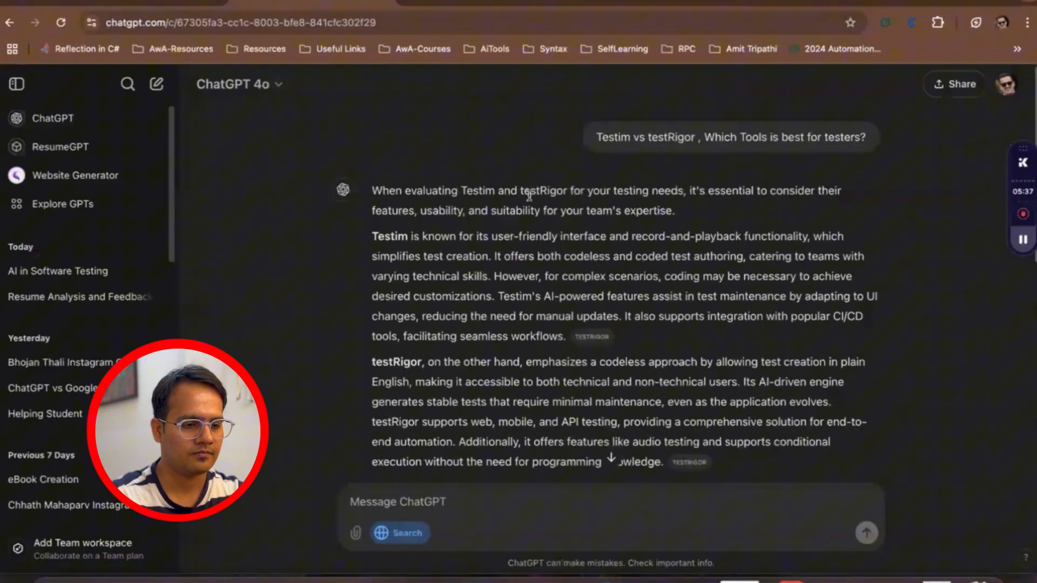
triple_click(730, 138)
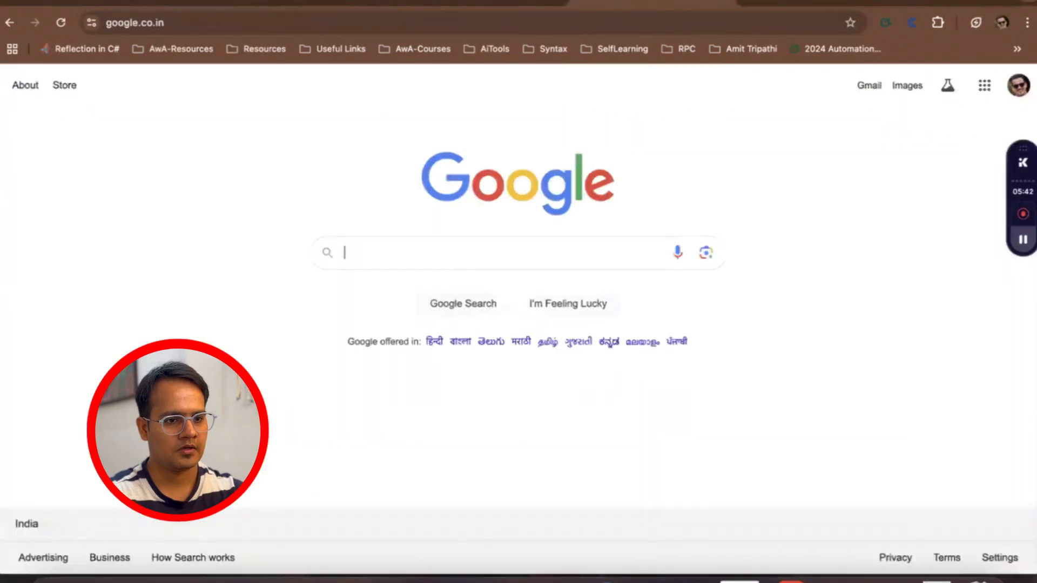
Google 'Testim vs testRigor , Which Tools is best for testers?' and scroll through the snippet and results
text(Testim vs testRigor , Which Tools is best for testers?)
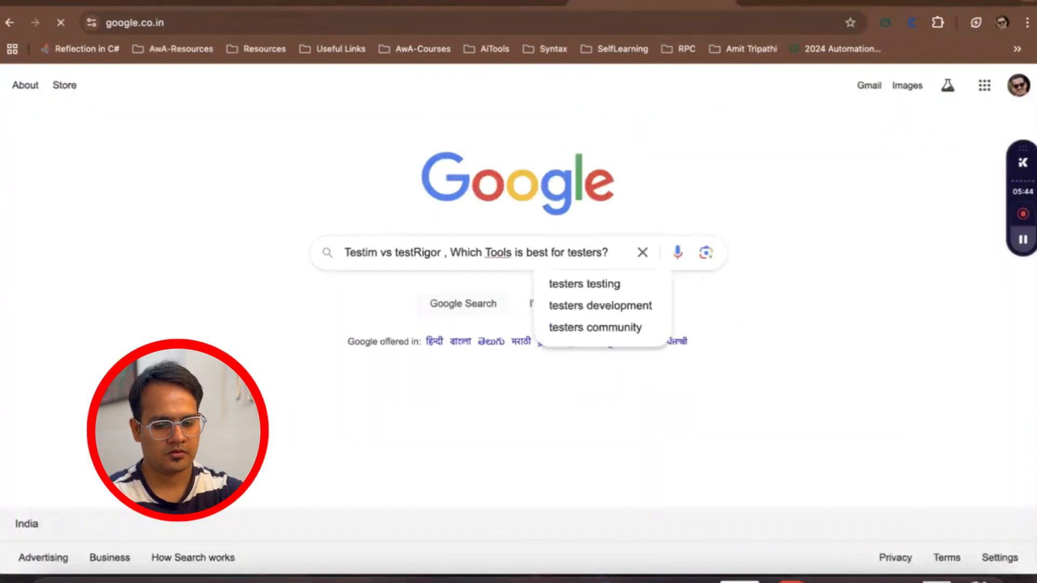
key(Enter)
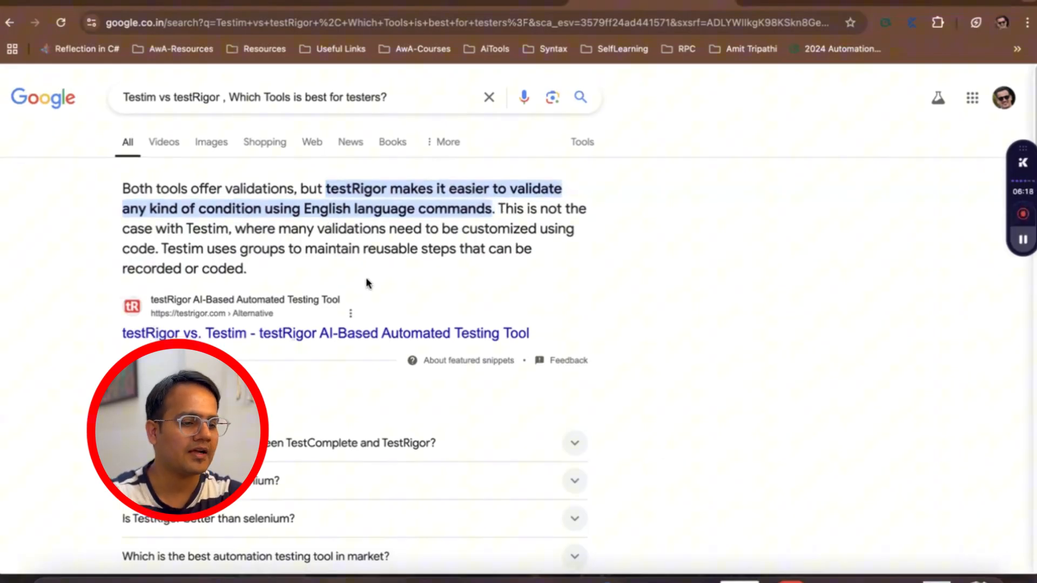
scroll(down, 3)
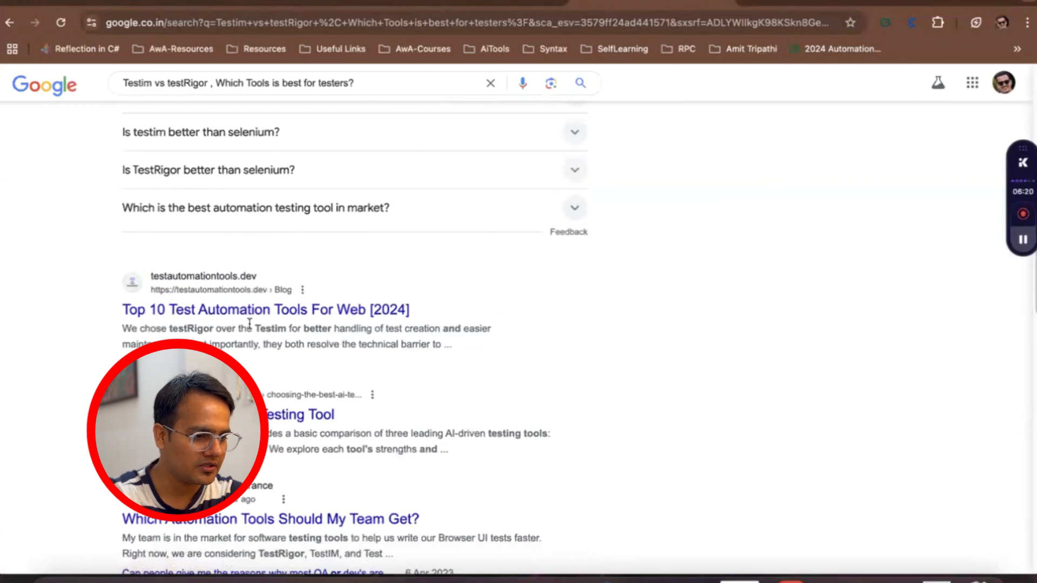
scroll(down, 3)
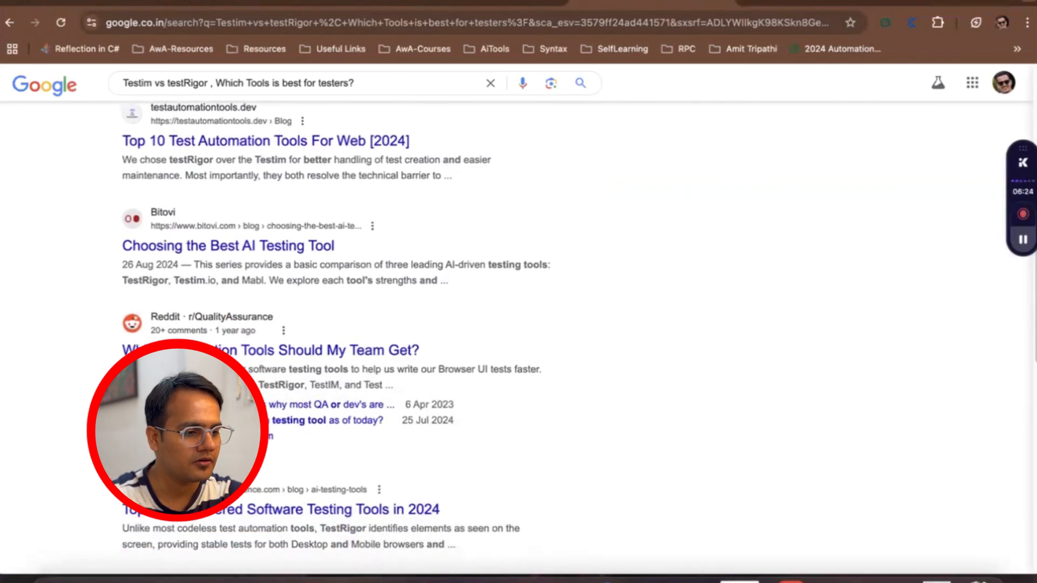
scroll(down, 3)
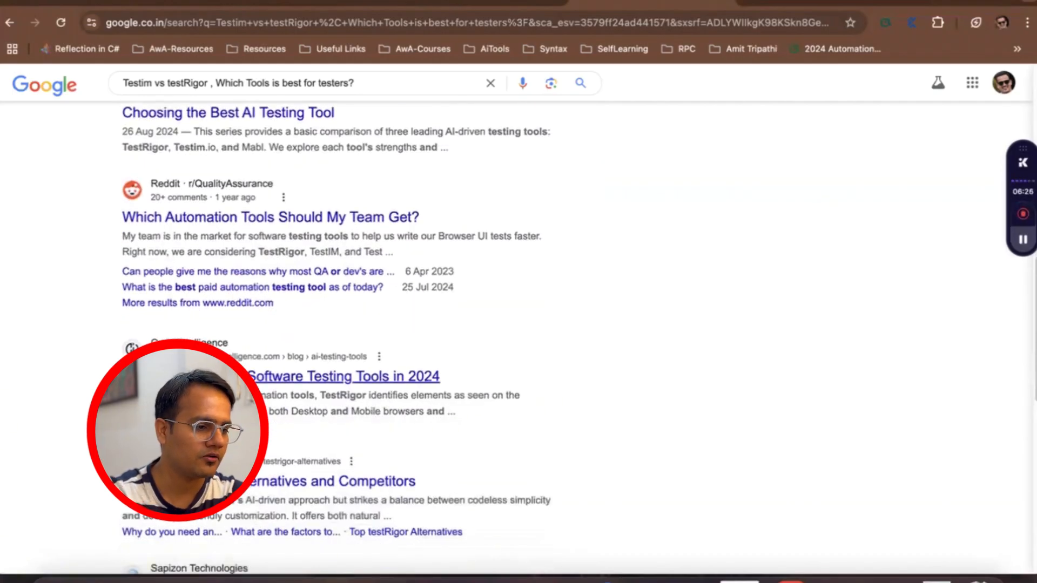
scroll(down, 3)
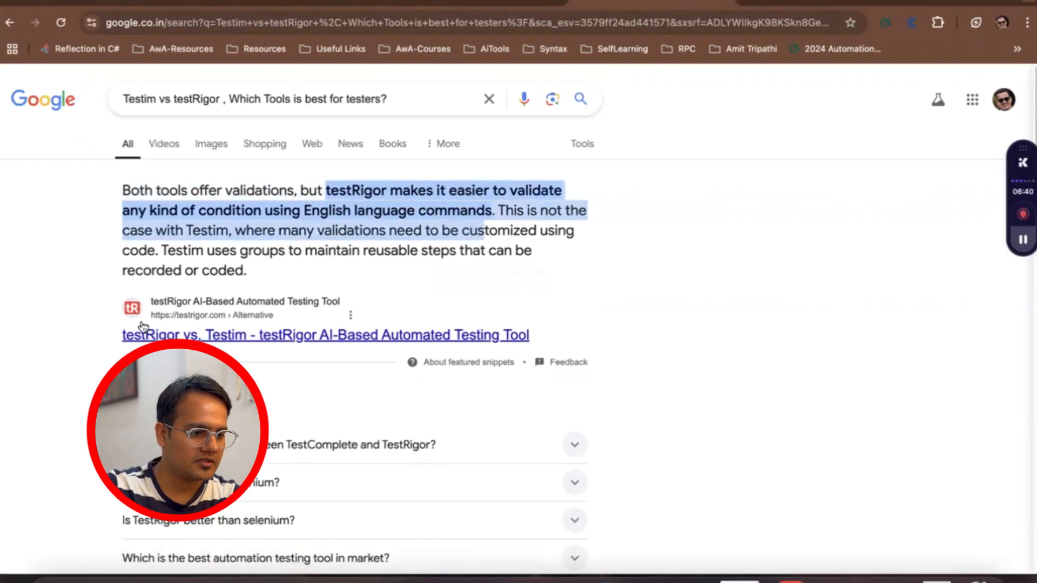
mouse_move(175, 328)
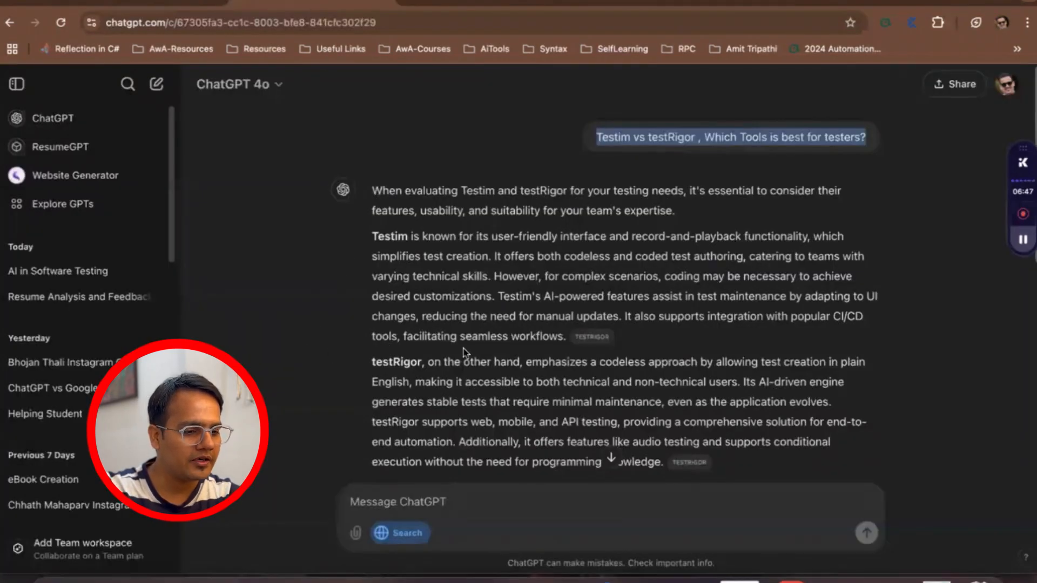
scroll(down, 3)
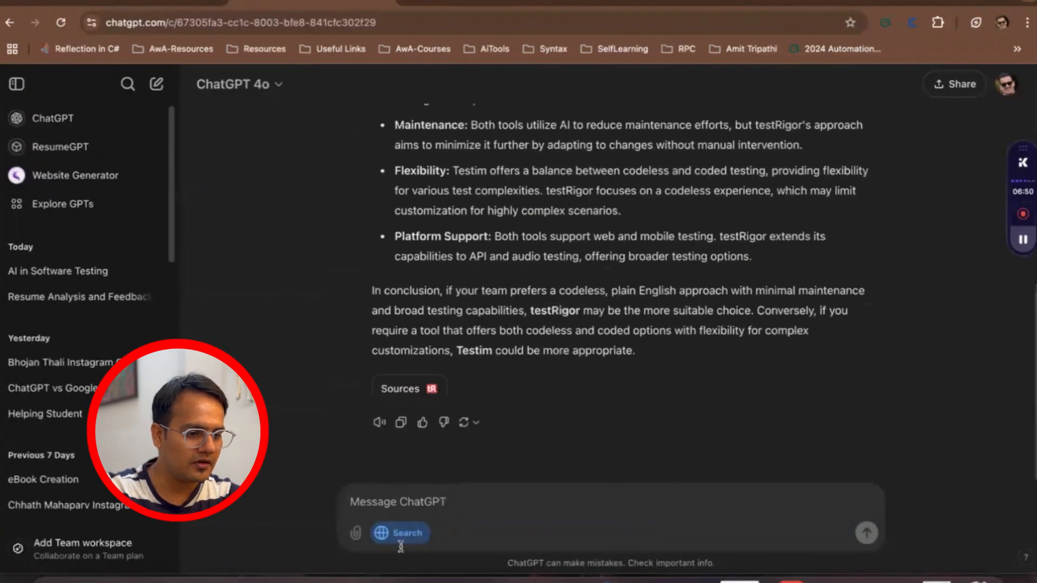
mouse_move(287, 399)
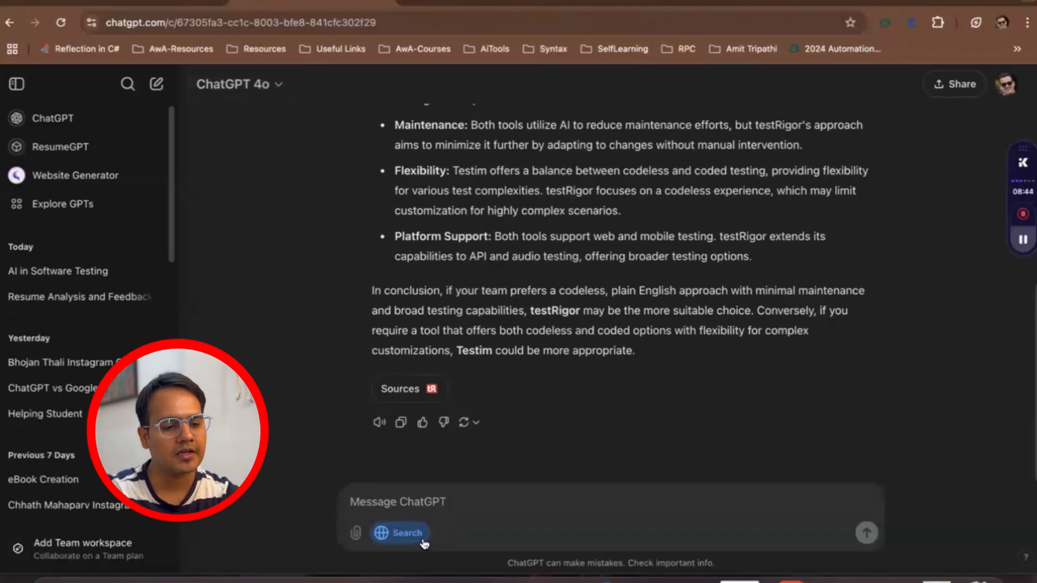
mouse_move(324, 409)
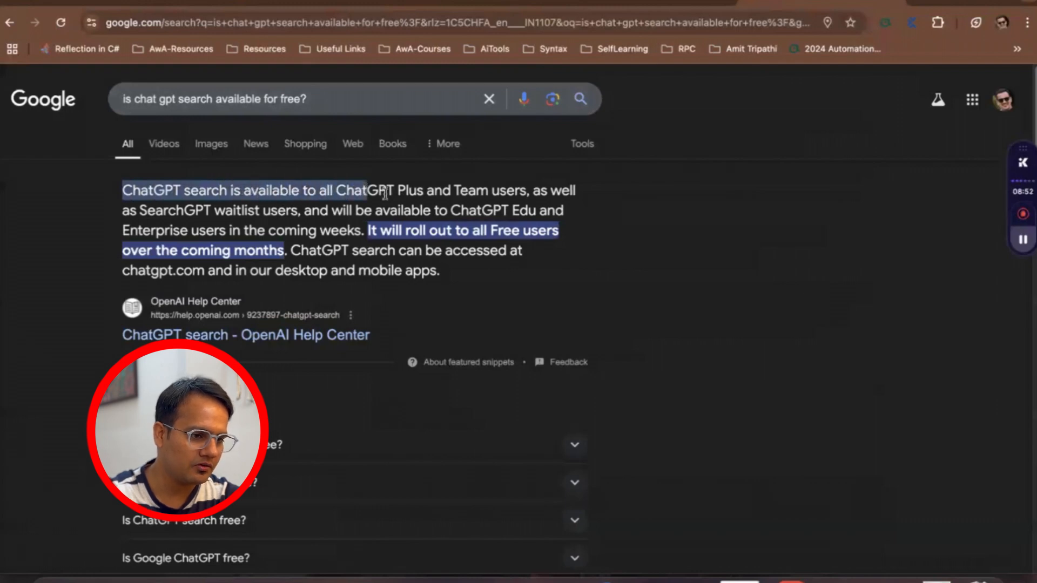
Highlight the opening of the featured-snippet answer on free-user rollout, then clear the highlight
drag(383, 190, 520, 190)
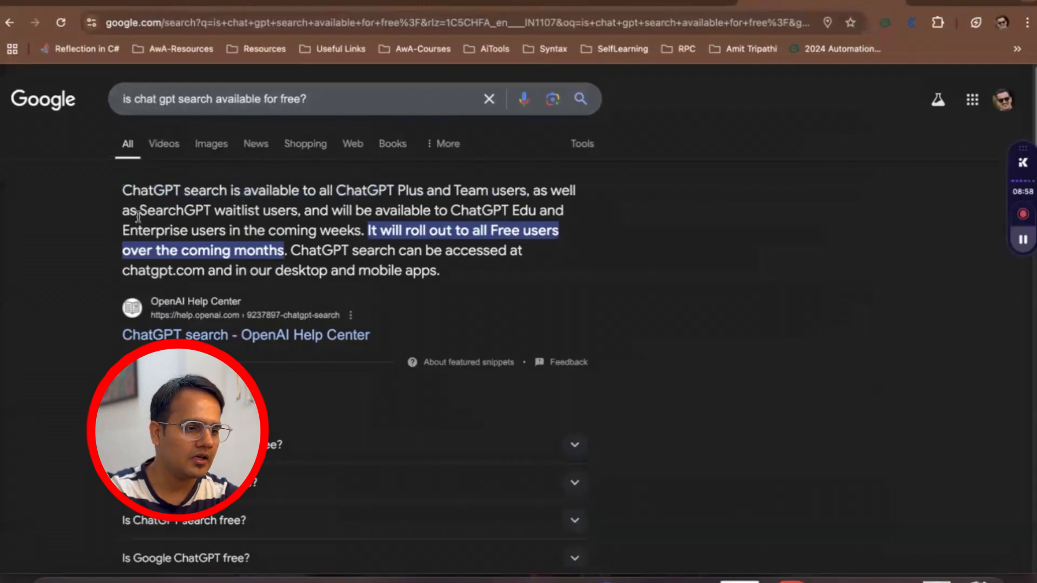
double_click(174, 211)
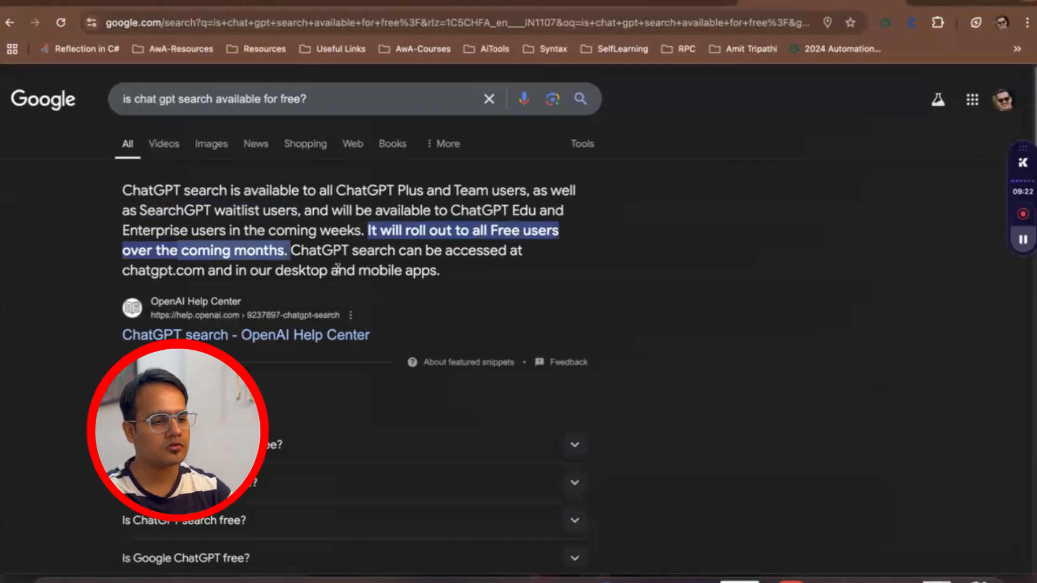
mouse_move(333, 285)
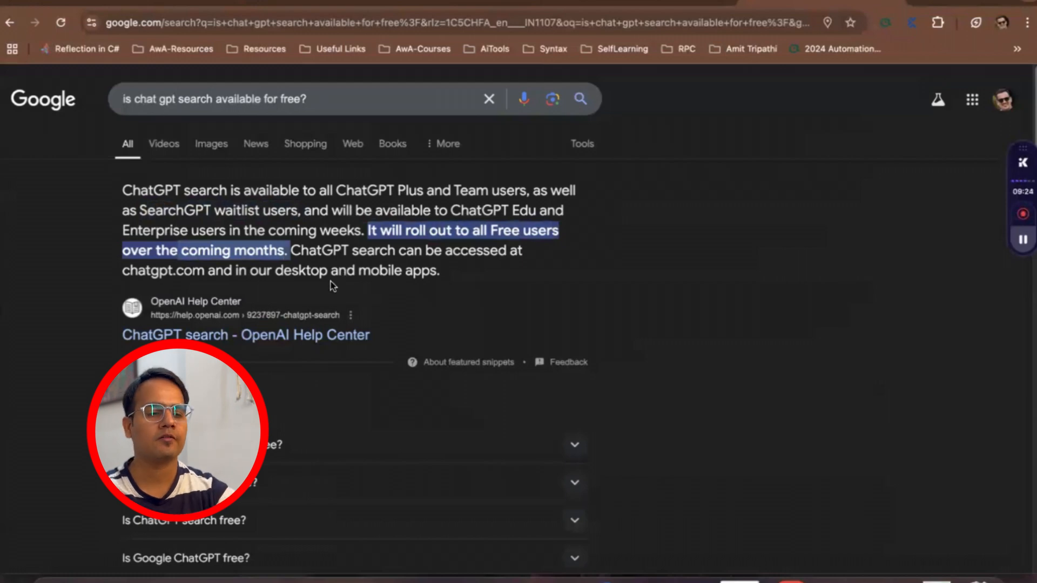